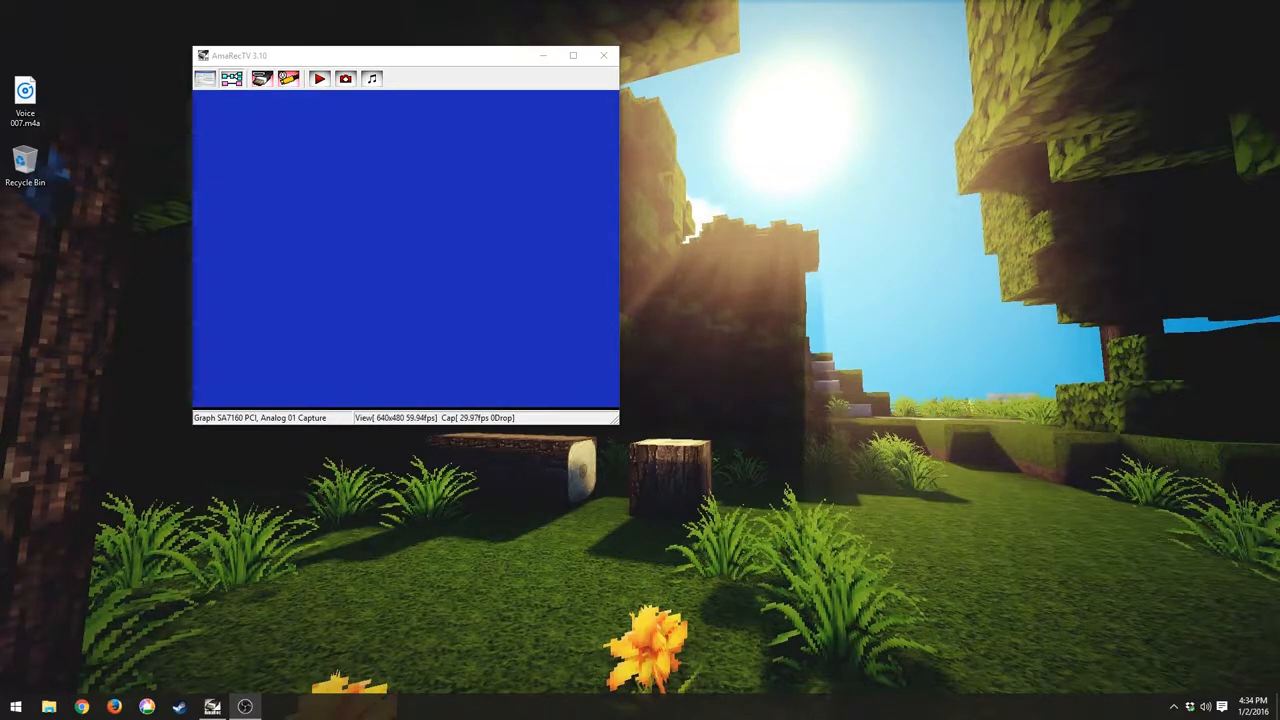
{"action": "mouse_move", "coordinate": [787, 337]}
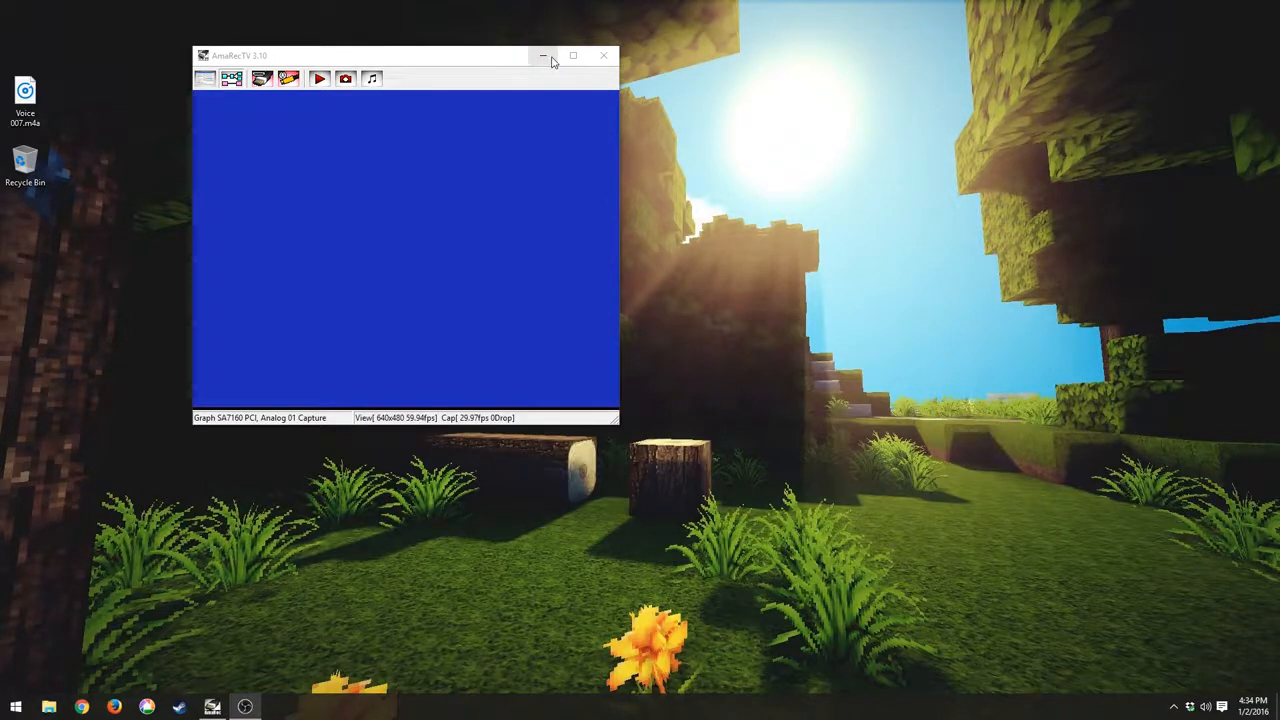
{"action": "mouse_move", "coordinate": [543, 56]}
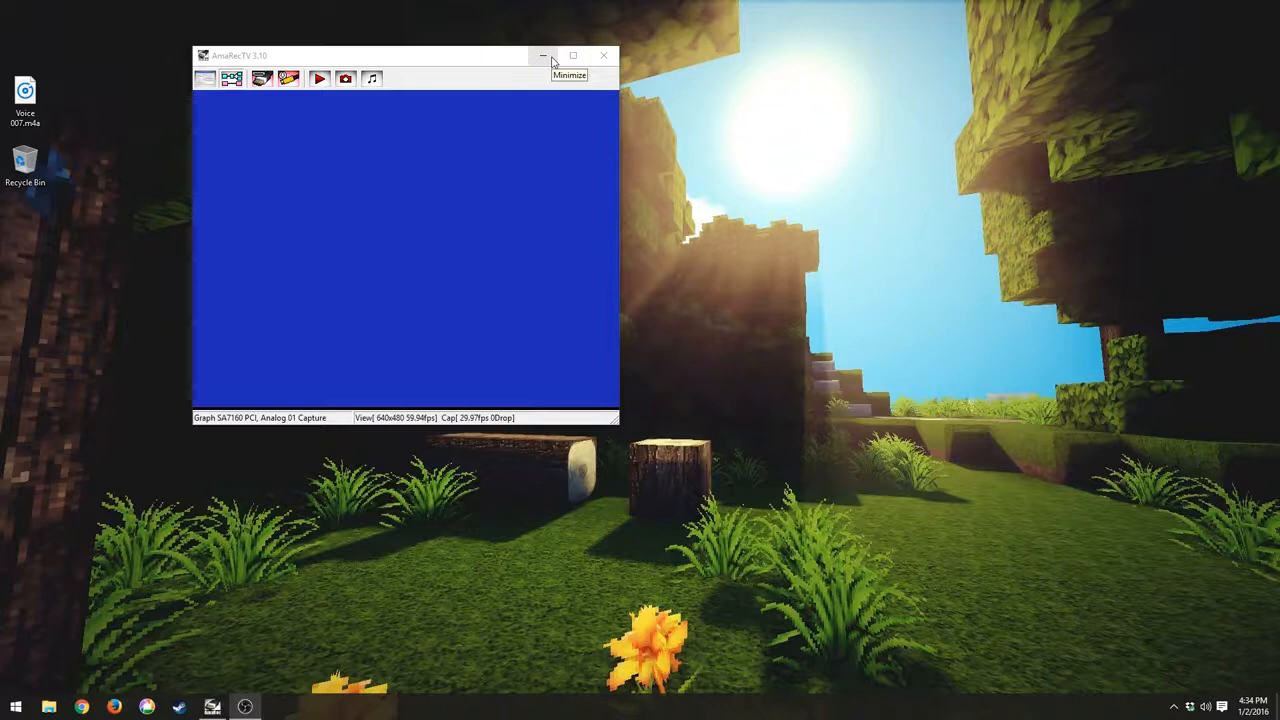
{"action": "mouse_move", "coordinate": [448, 180]}
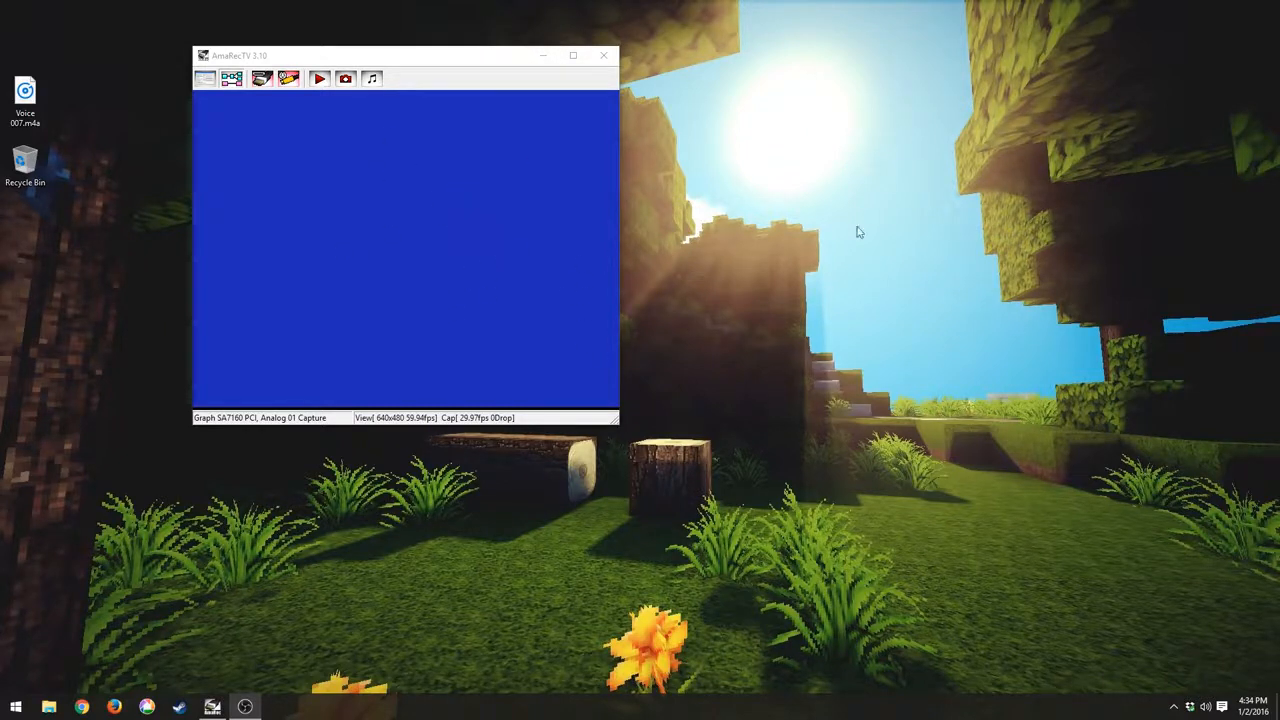
{"action": "mouse_move", "coordinate": [771, 303]}
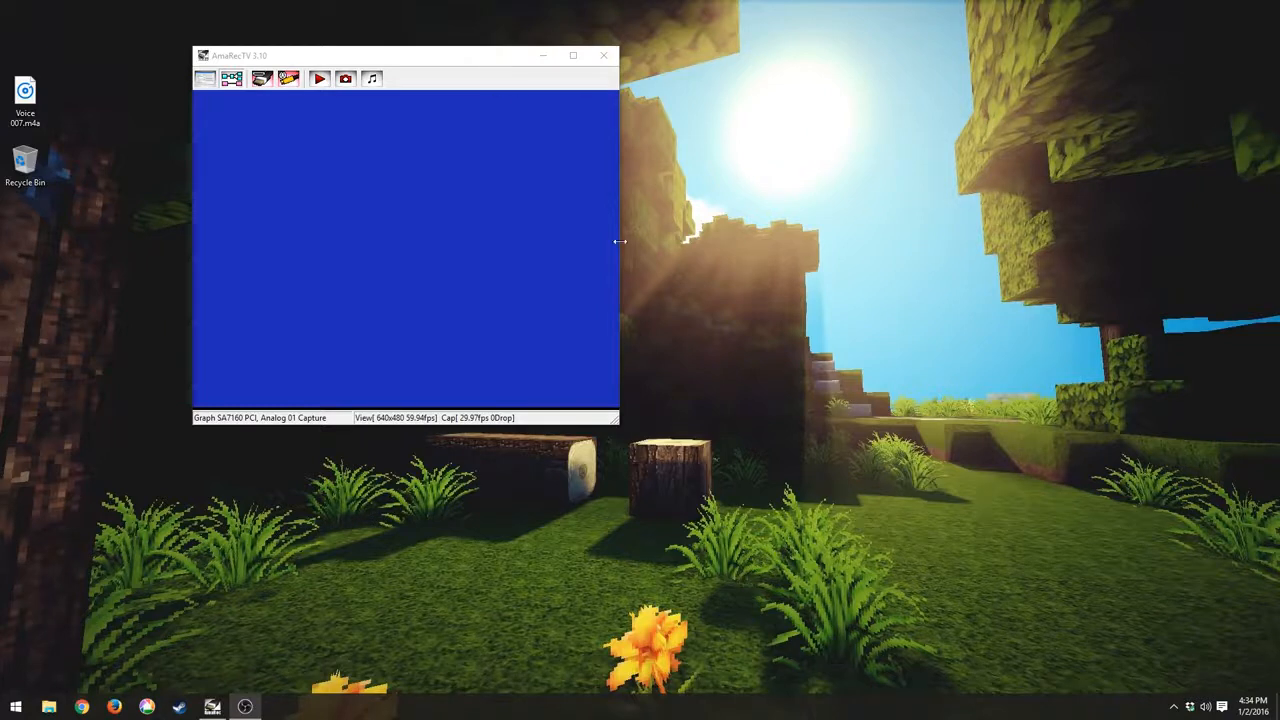
{"action": "mouse_move", "coordinate": [463, 62]}
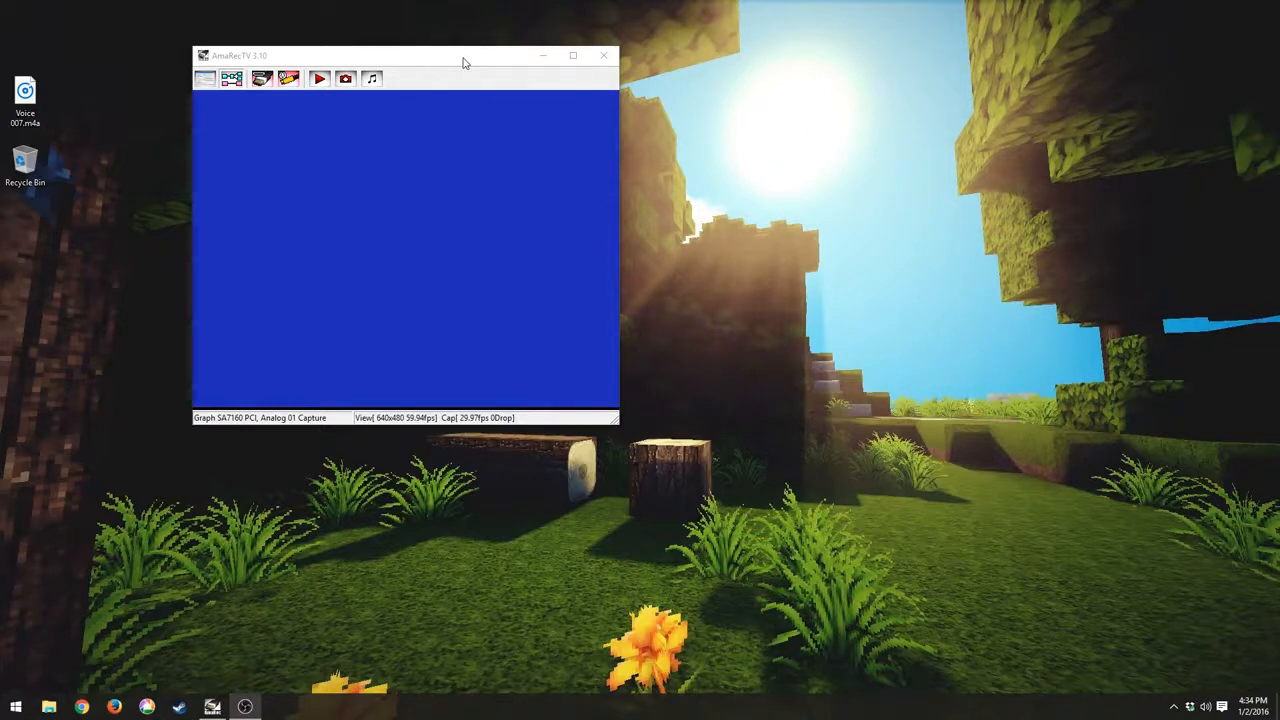
{"action": "mouse_move", "coordinate": [481, 62]}
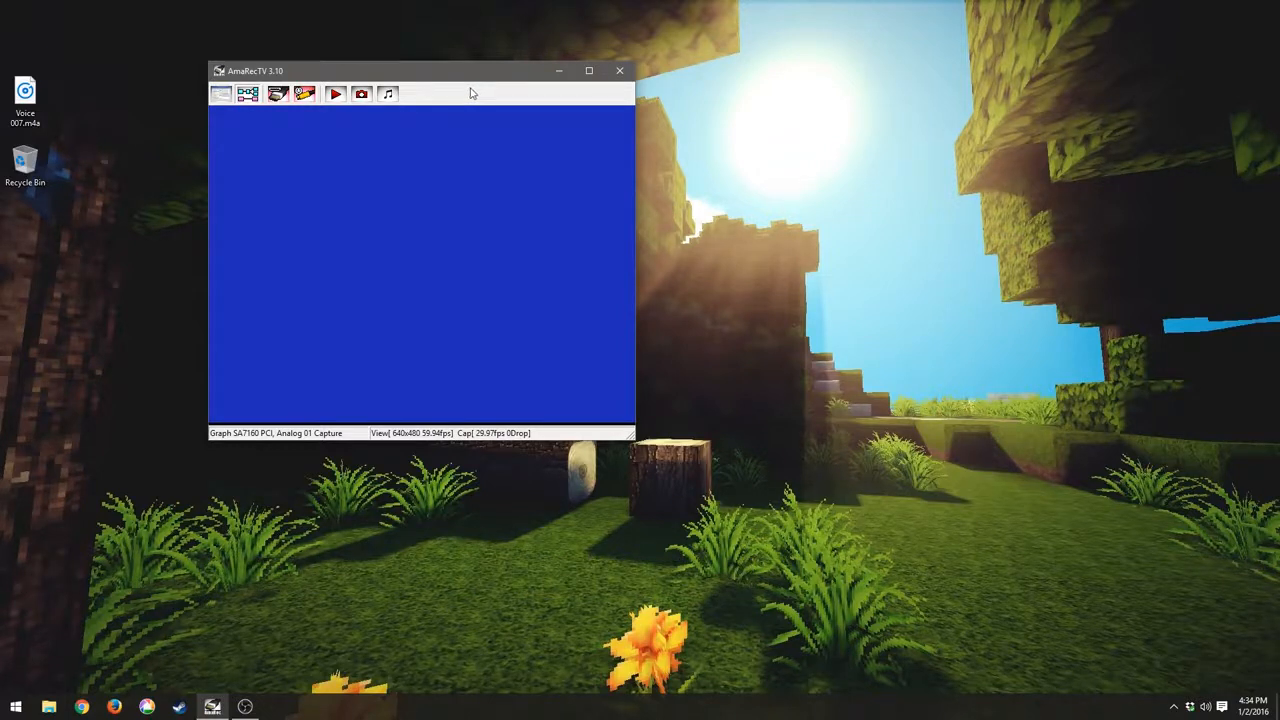
{"action": "mouse_move", "coordinate": [463, 103]}
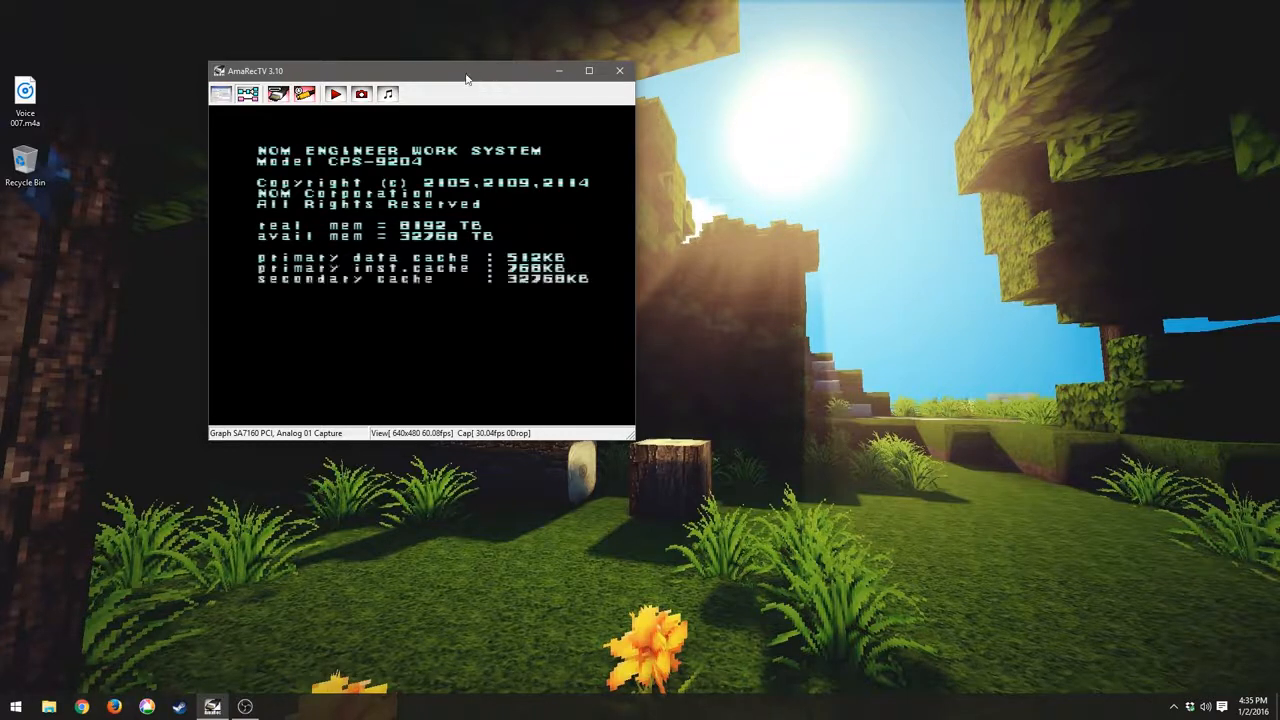
Step: Enter 'Dr.' and 'device -dvl -a' at the console boot login so Mega Man X plays
{"action": "type", "text": "Dr.CAIN"}
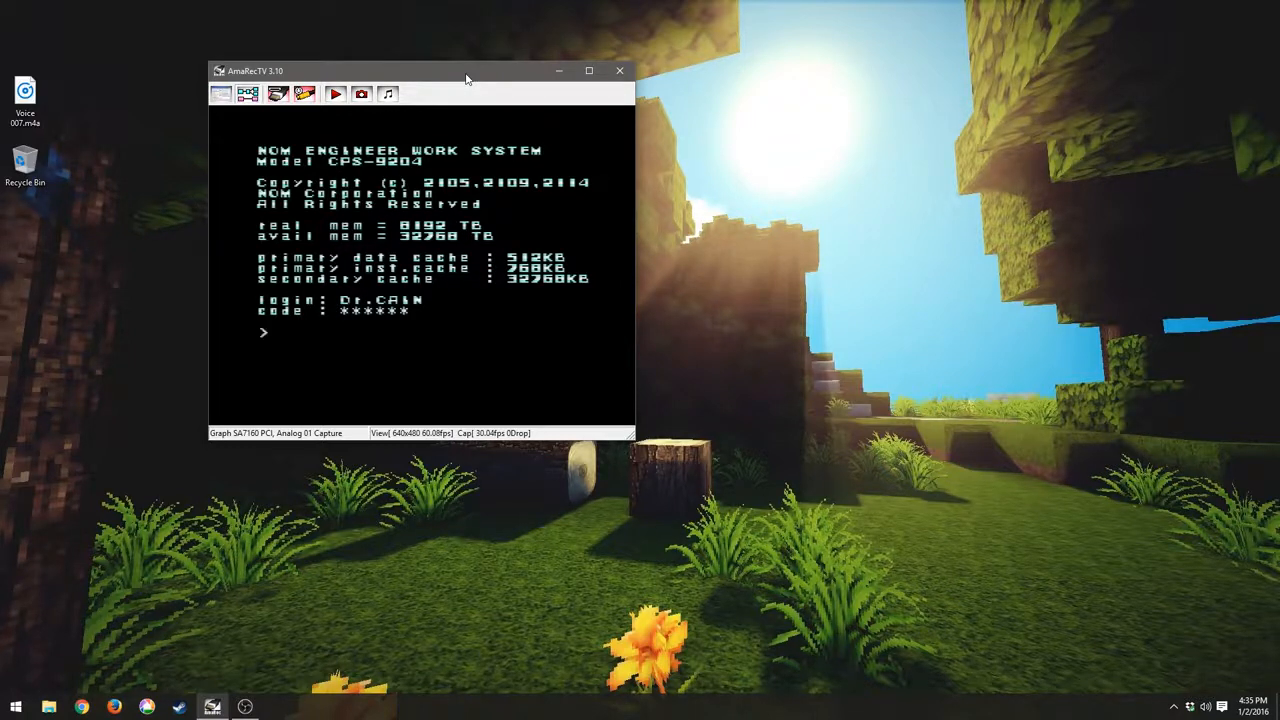
{"action": "type", "text": "device -dvl -a"}
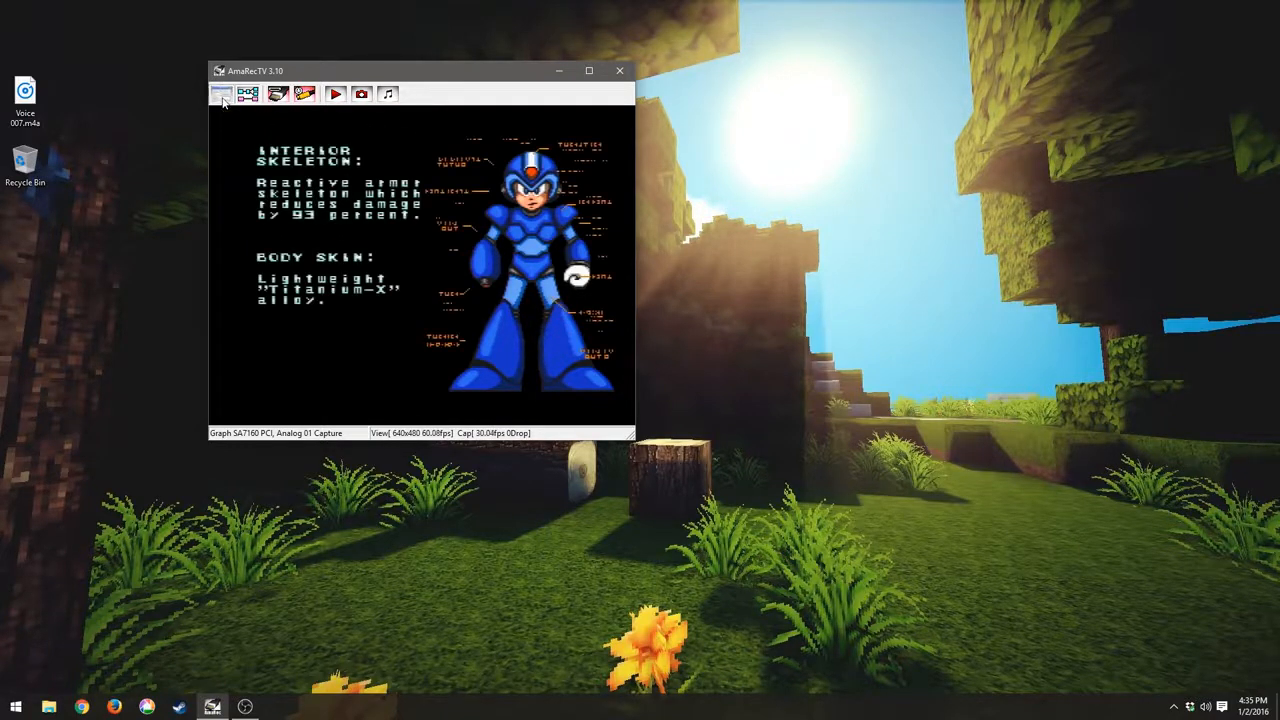
Step: Open AmaRecTV Config on the device settings page showing a 720x480 59.94fps signal
{"action": "left_click", "coordinate": [247, 93]}
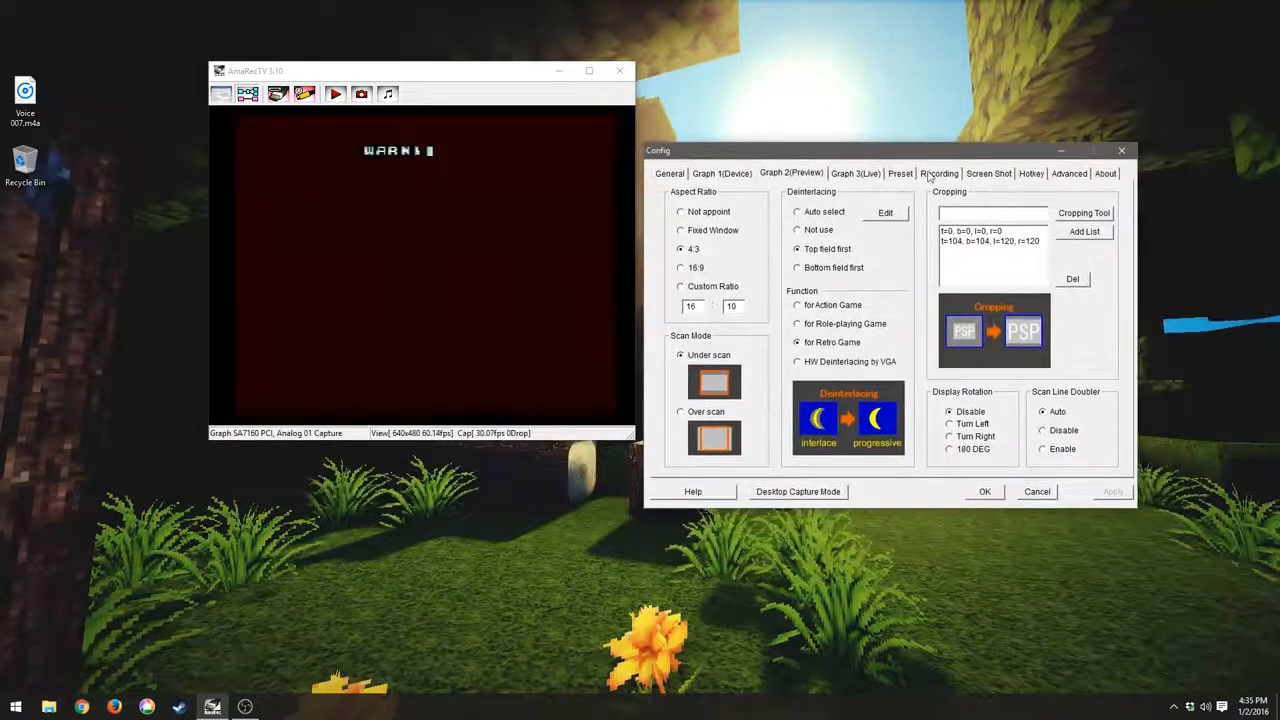
{"action": "left_click", "coordinate": [721, 173]}
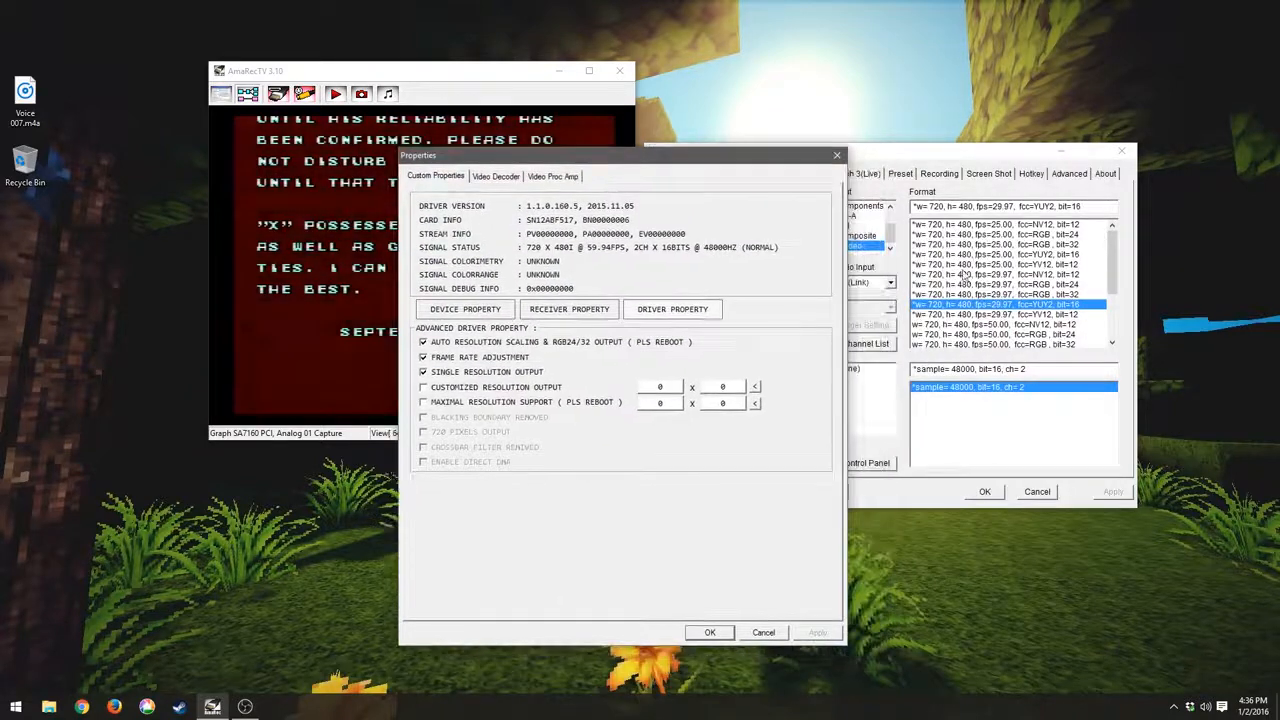
{"action": "mouse_move", "coordinate": [770, 435]}
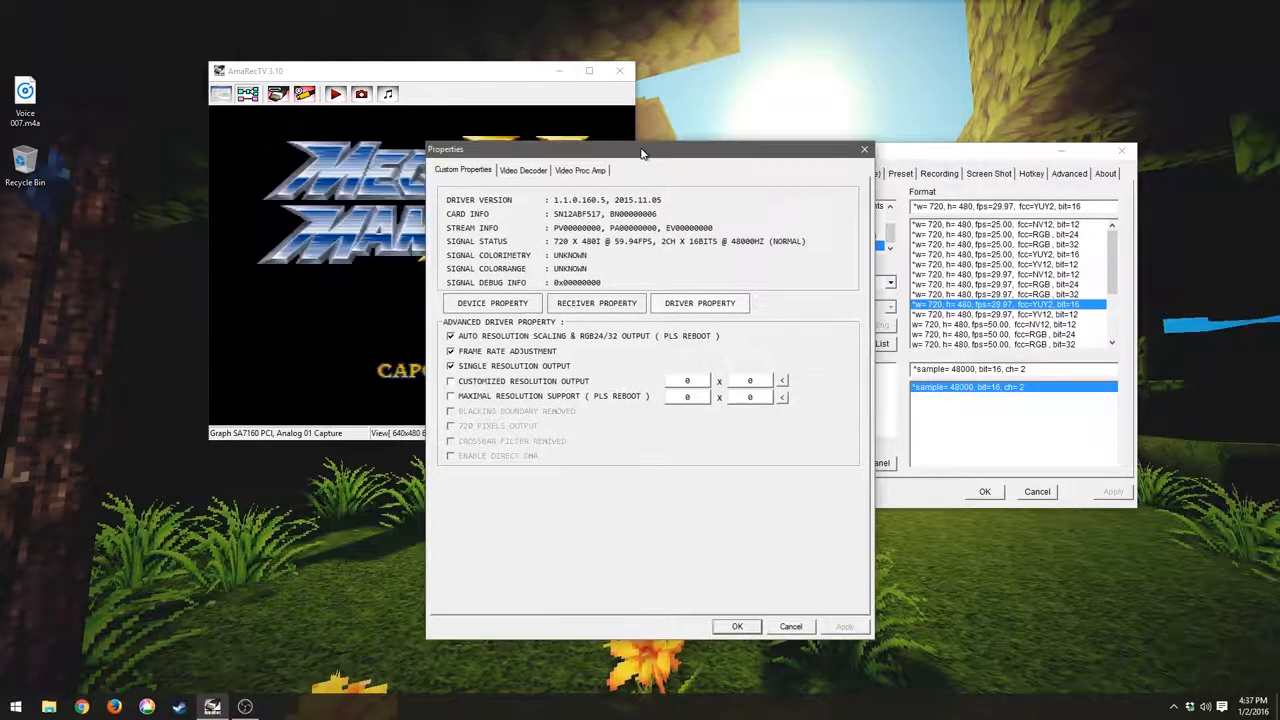
Step: Browse the card's Video Decoder and Proc Amp pages, then return to custom properties
{"action": "left_click", "coordinate": [523, 169]}
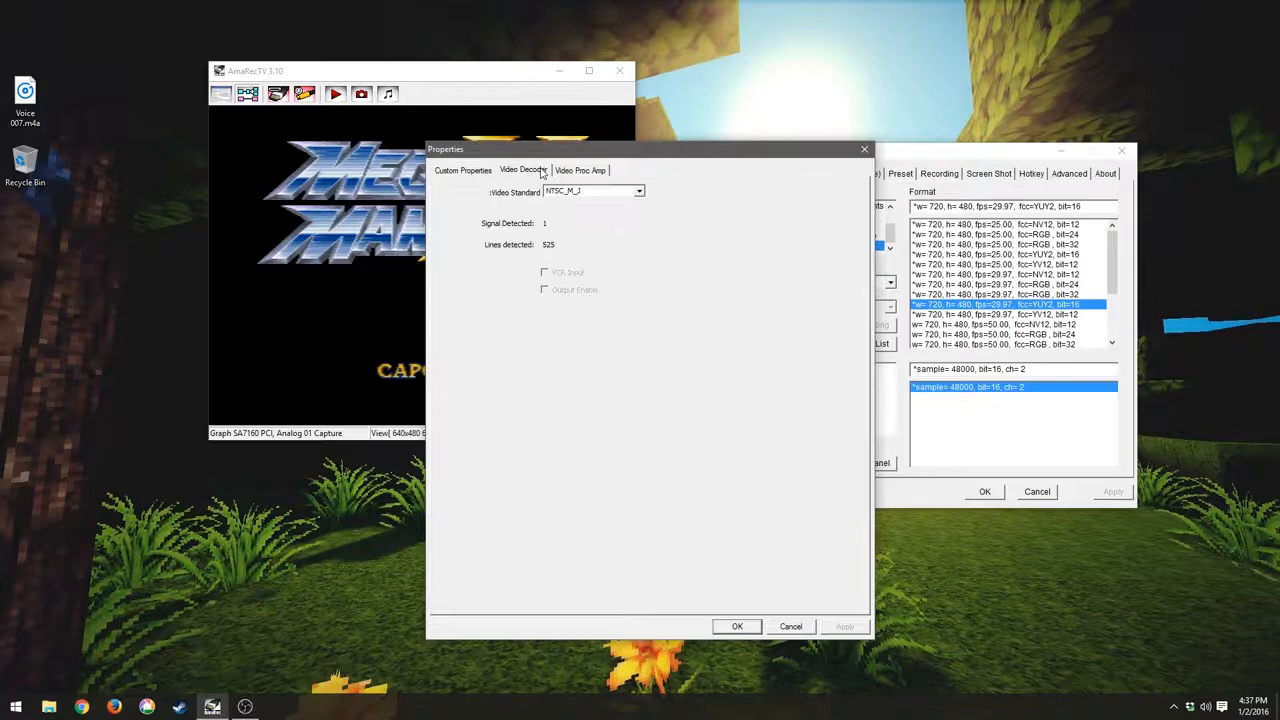
{"action": "left_click", "coordinate": [580, 169]}
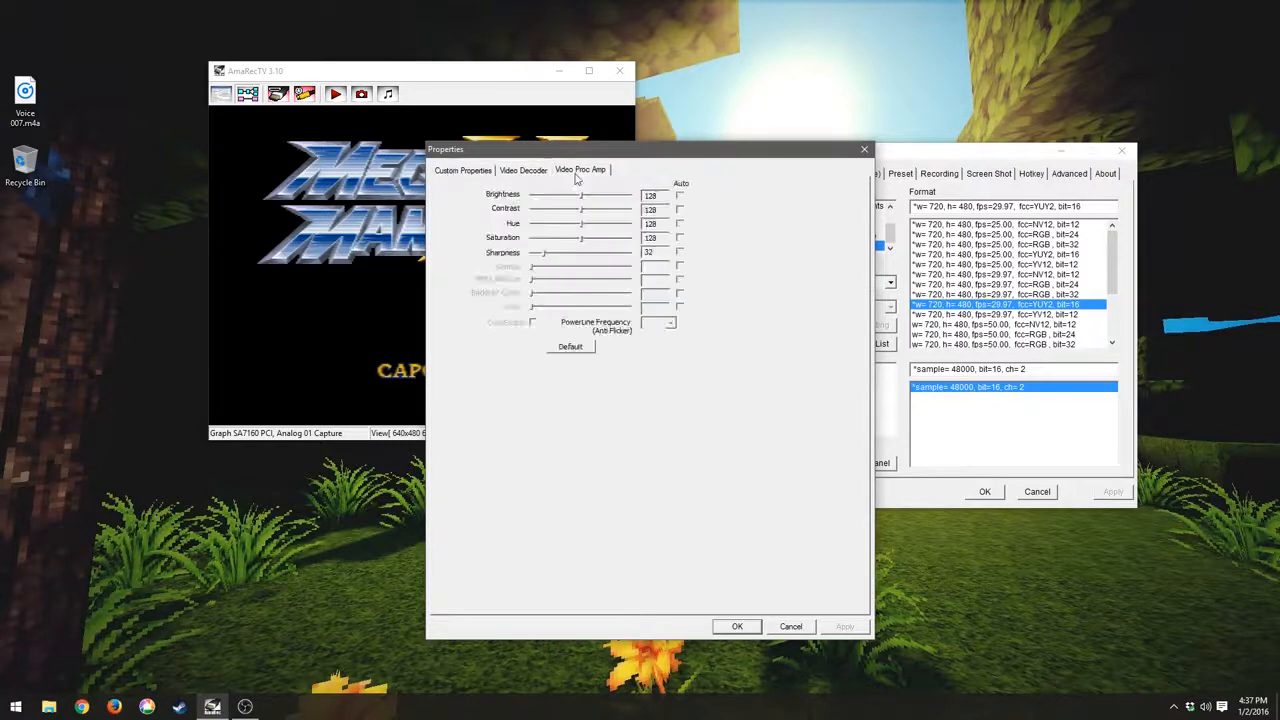
{"action": "left_click", "coordinate": [462, 170]}
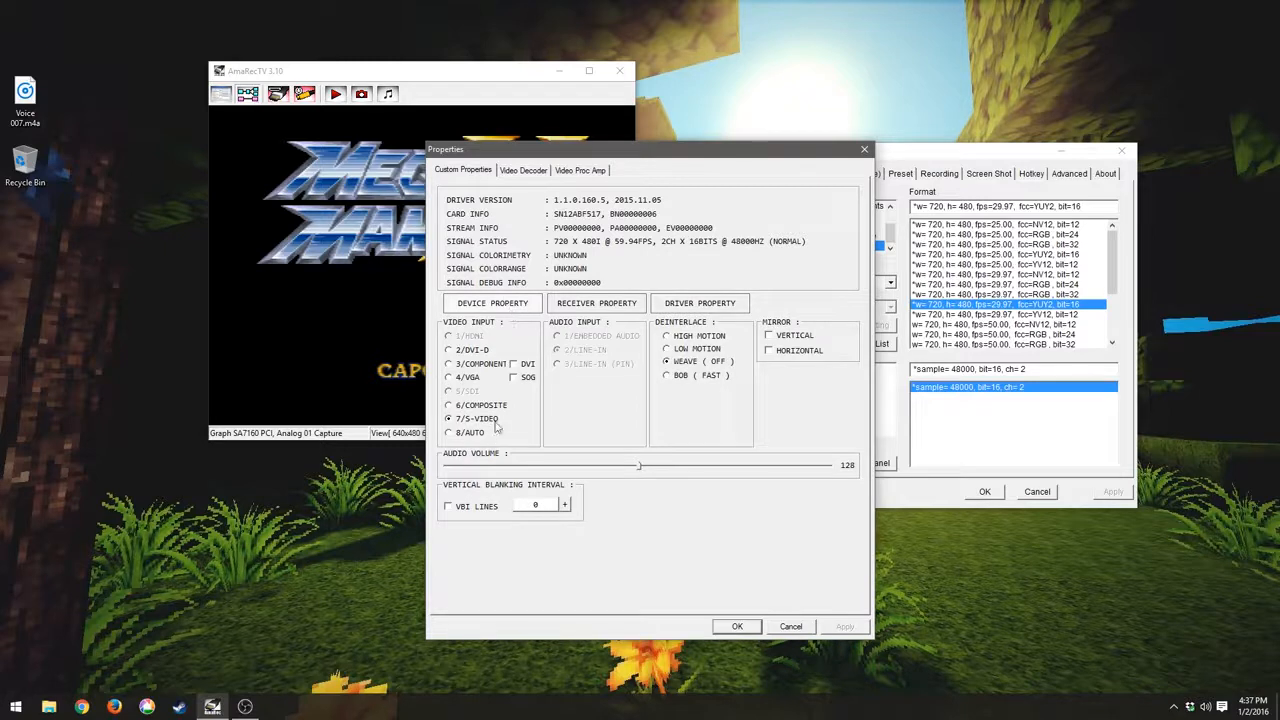
{"action": "mouse_move", "coordinate": [597, 255]}
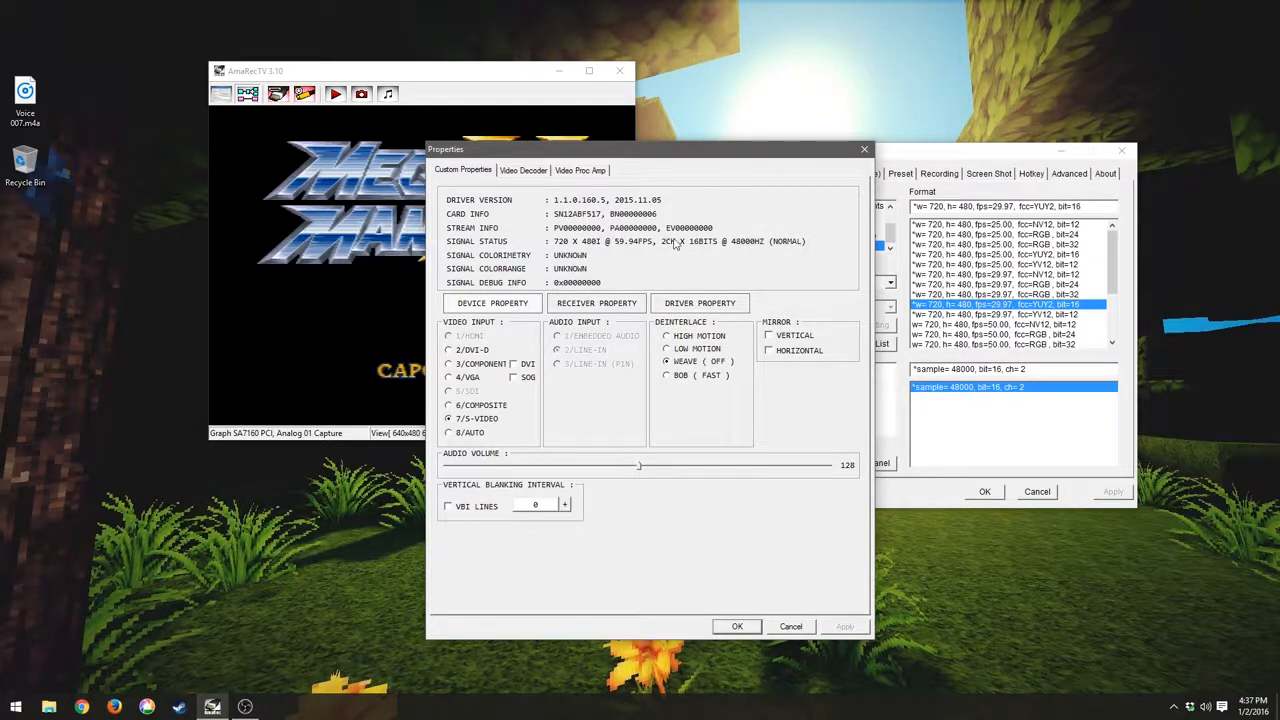
{"action": "mouse_move", "coordinate": [618, 287]}
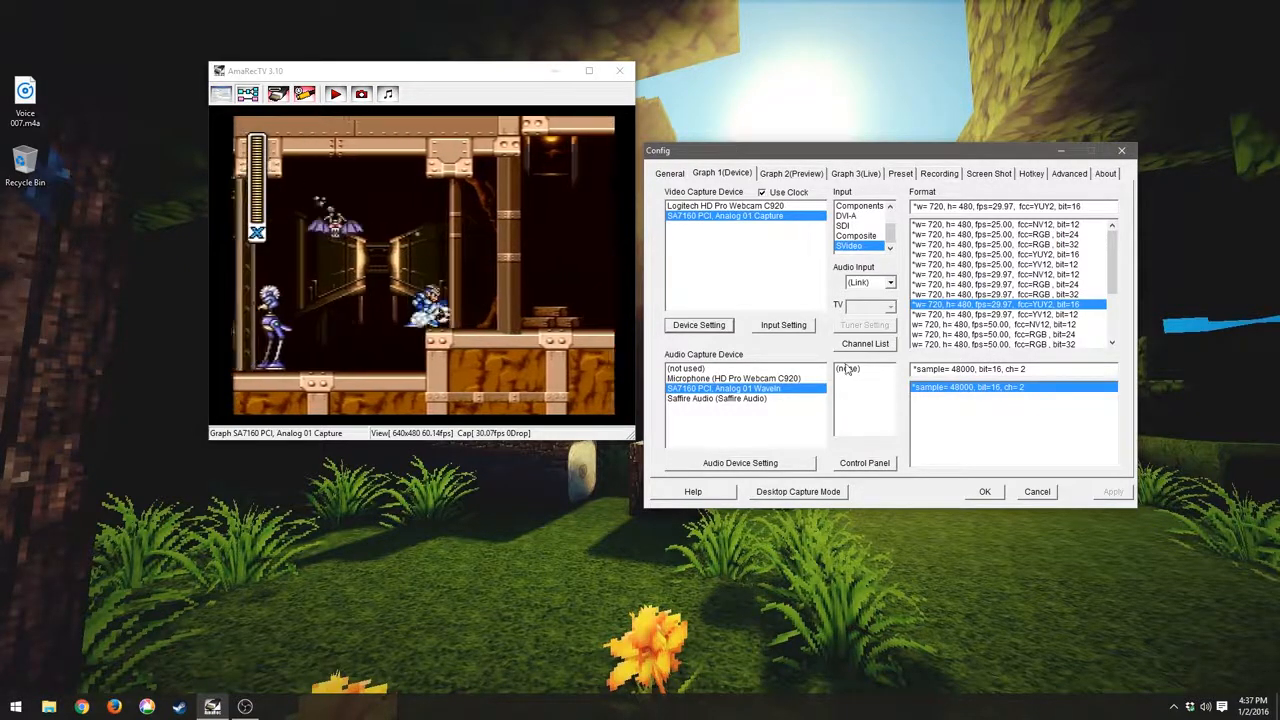
Step: On the Graph 2 (Preview) page, toggle the aspect ratio and settle on 4:3
{"action": "left_click", "coordinate": [791, 173]}
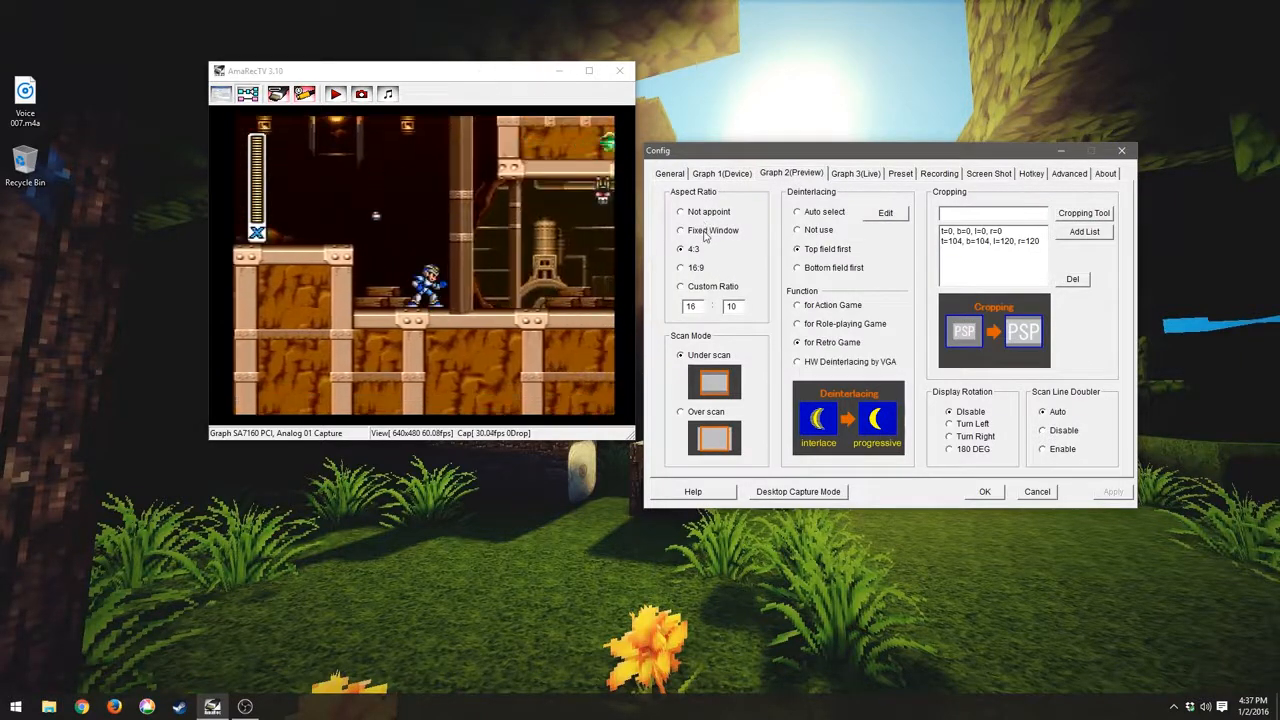
{"action": "left_click", "coordinate": [681, 211]}
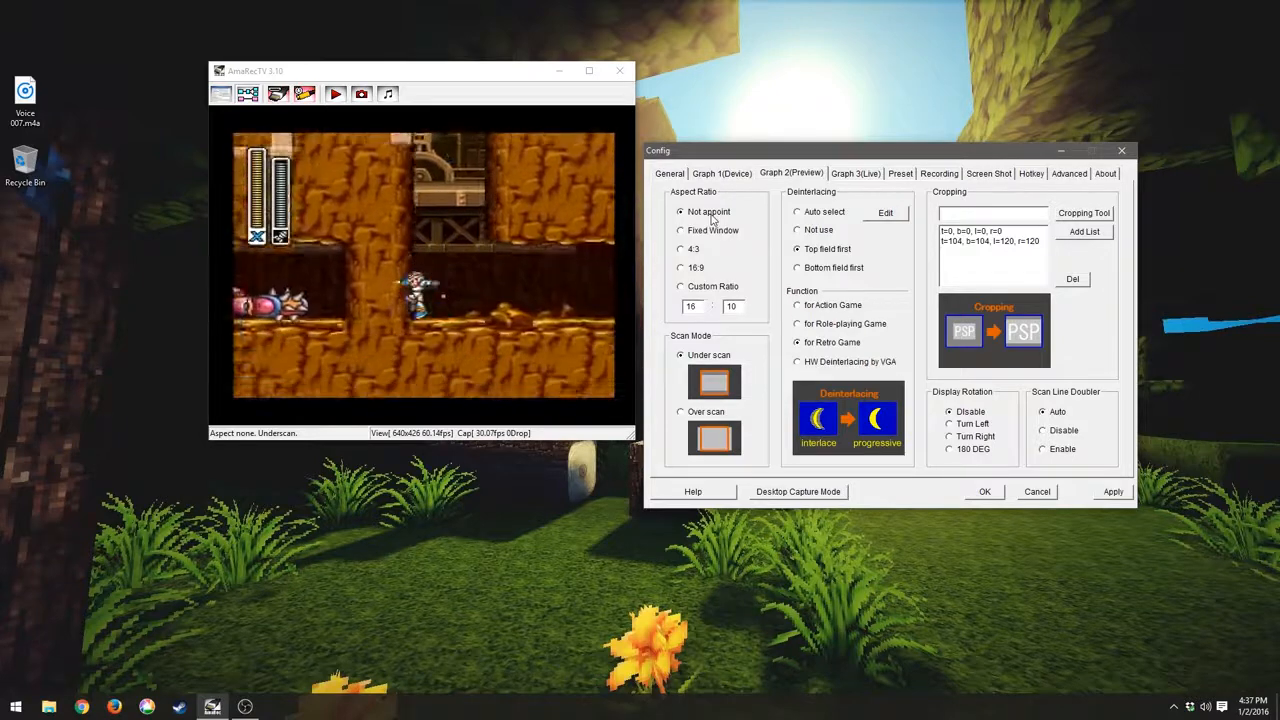
{"action": "left_click", "coordinate": [681, 249]}
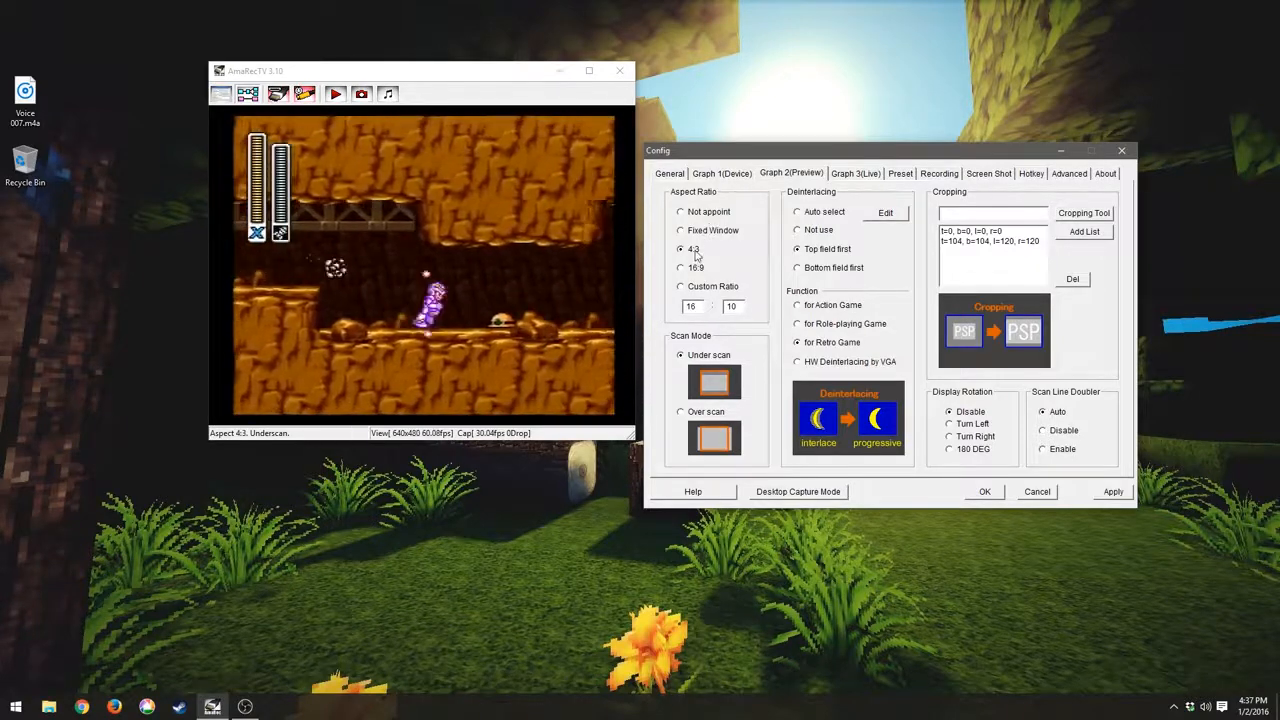
{"action": "left_click", "coordinate": [680, 211]}
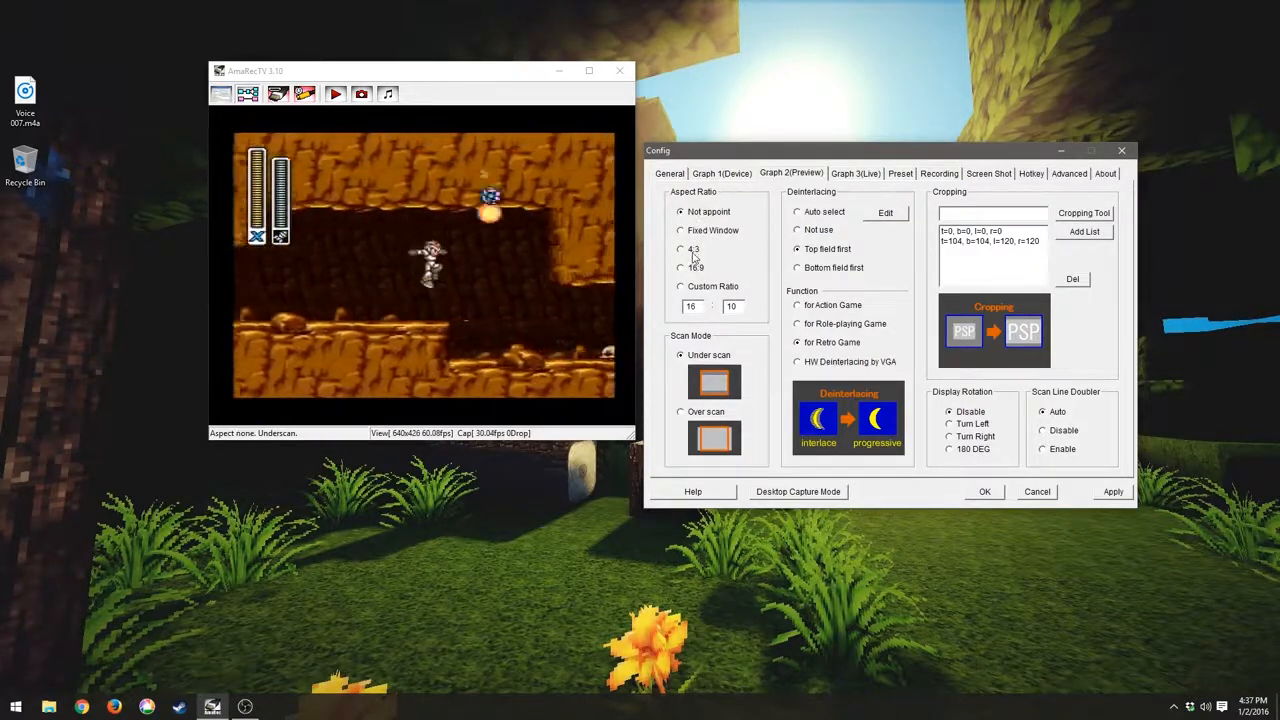
{"action": "left_click", "coordinate": [681, 249]}
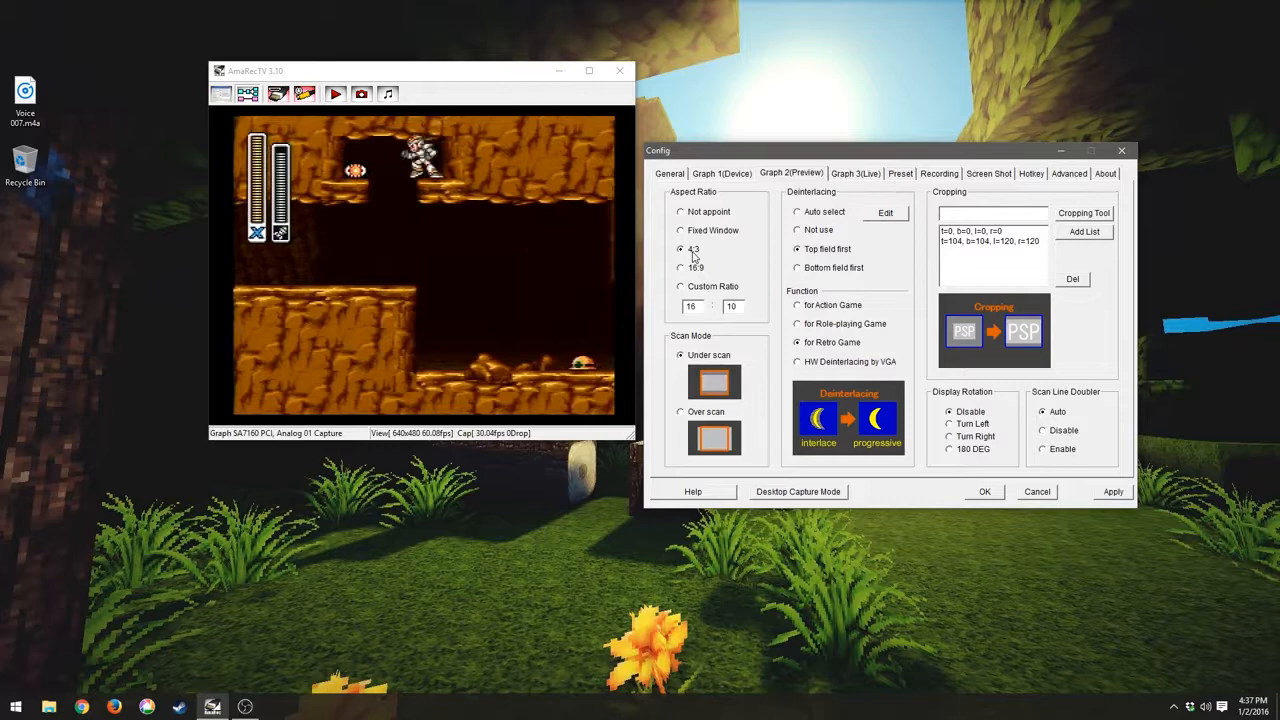
{"action": "left_click", "coordinate": [681, 211]}
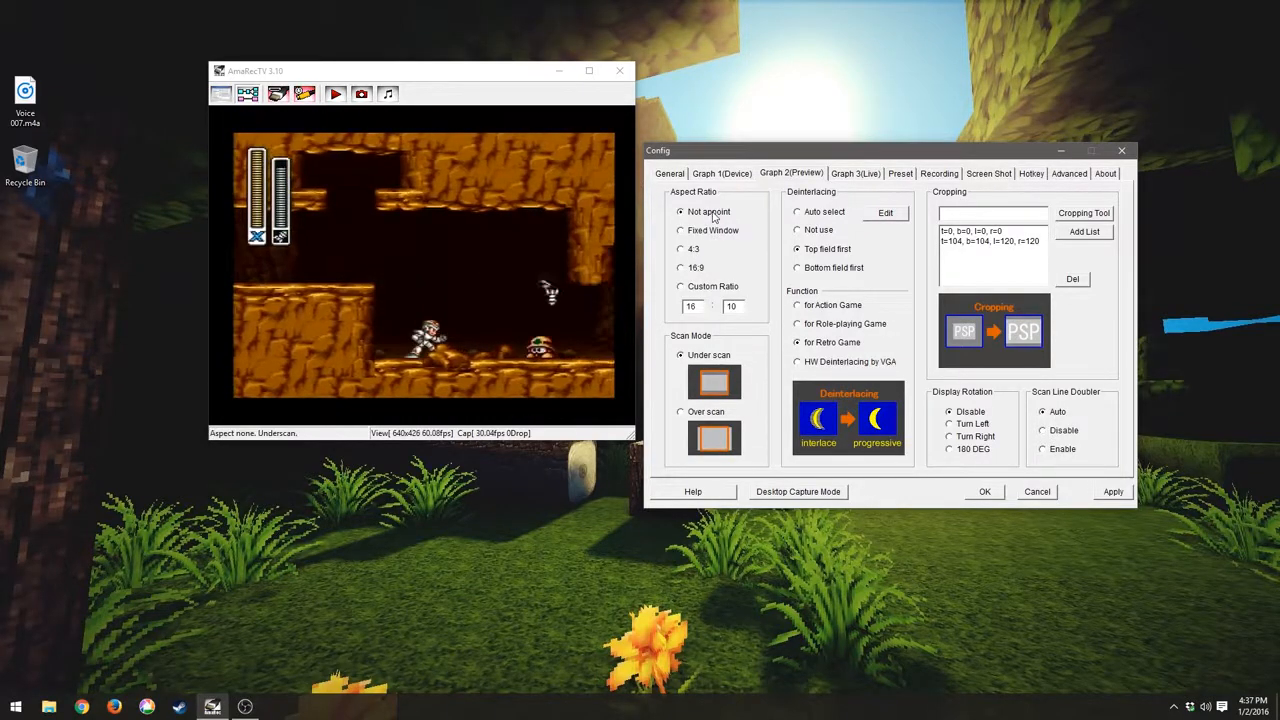
{"action": "left_click", "coordinate": [681, 248]}
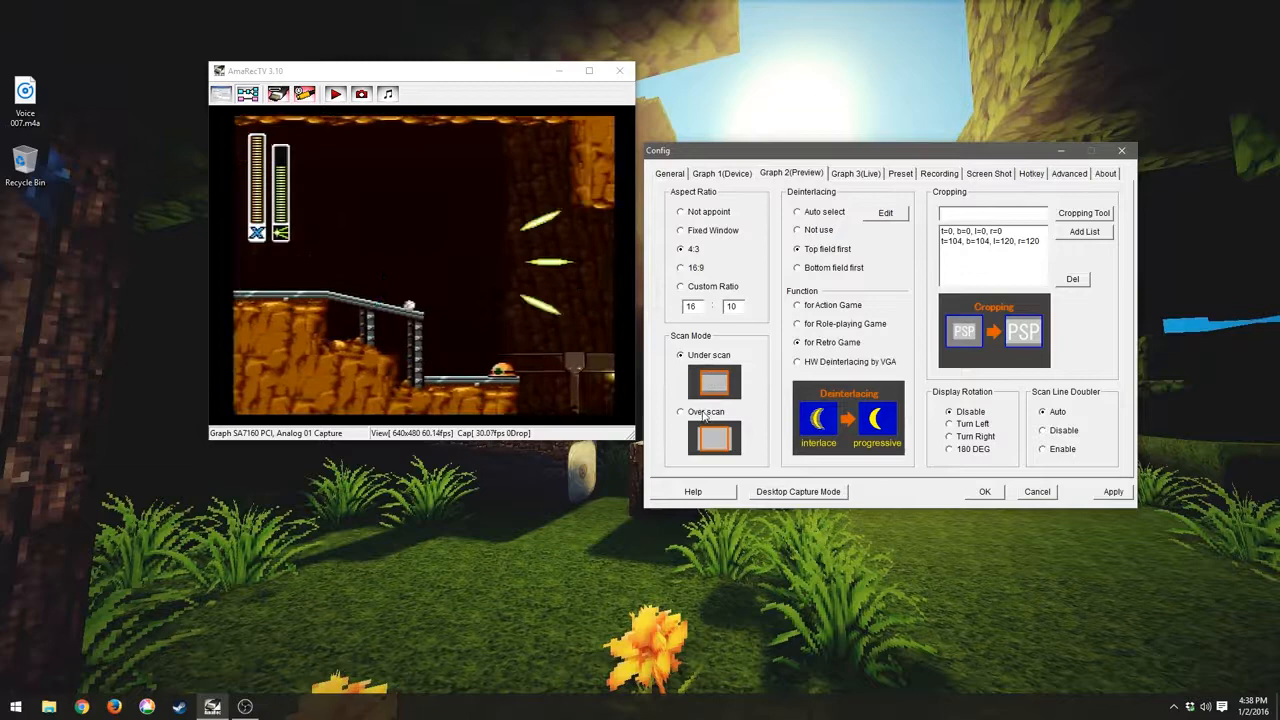
Step: Enable top-field-first deinterlacing, then view the Graph 1 (Device) page with SA7160 S-Video input
{"action": "left_click", "coordinate": [681, 354]}
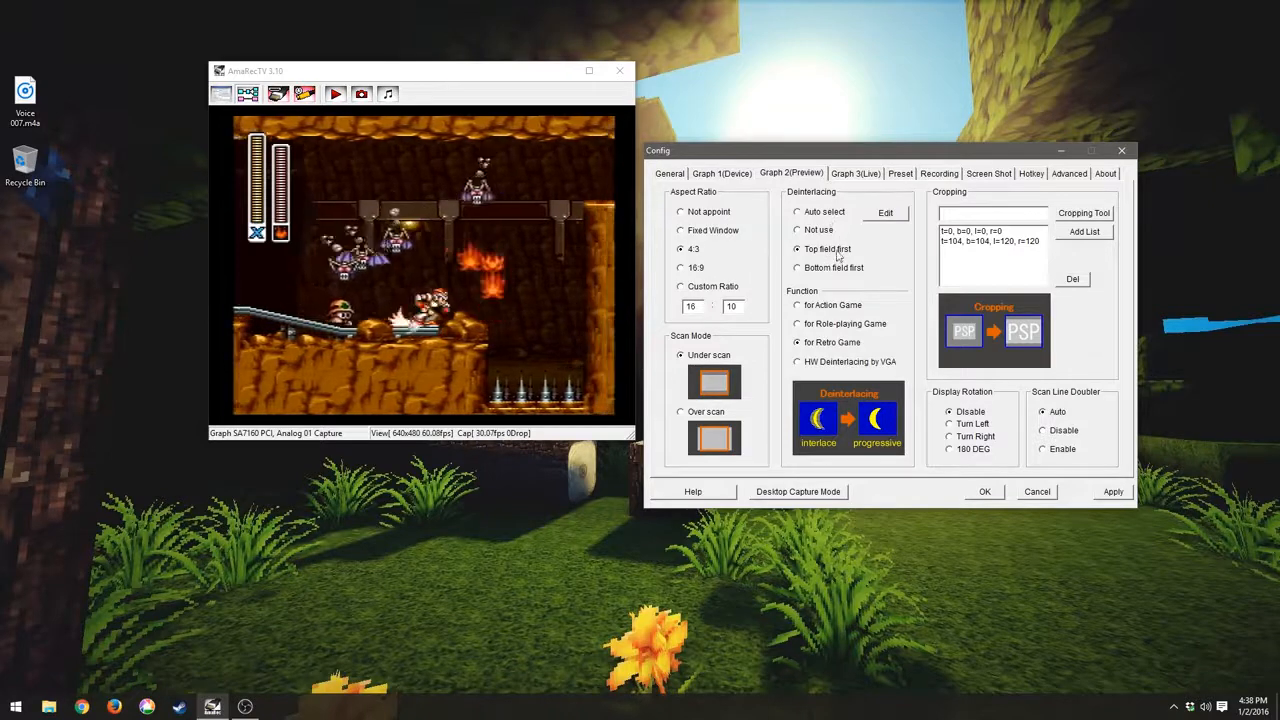
{"action": "left_click", "coordinate": [720, 173]}
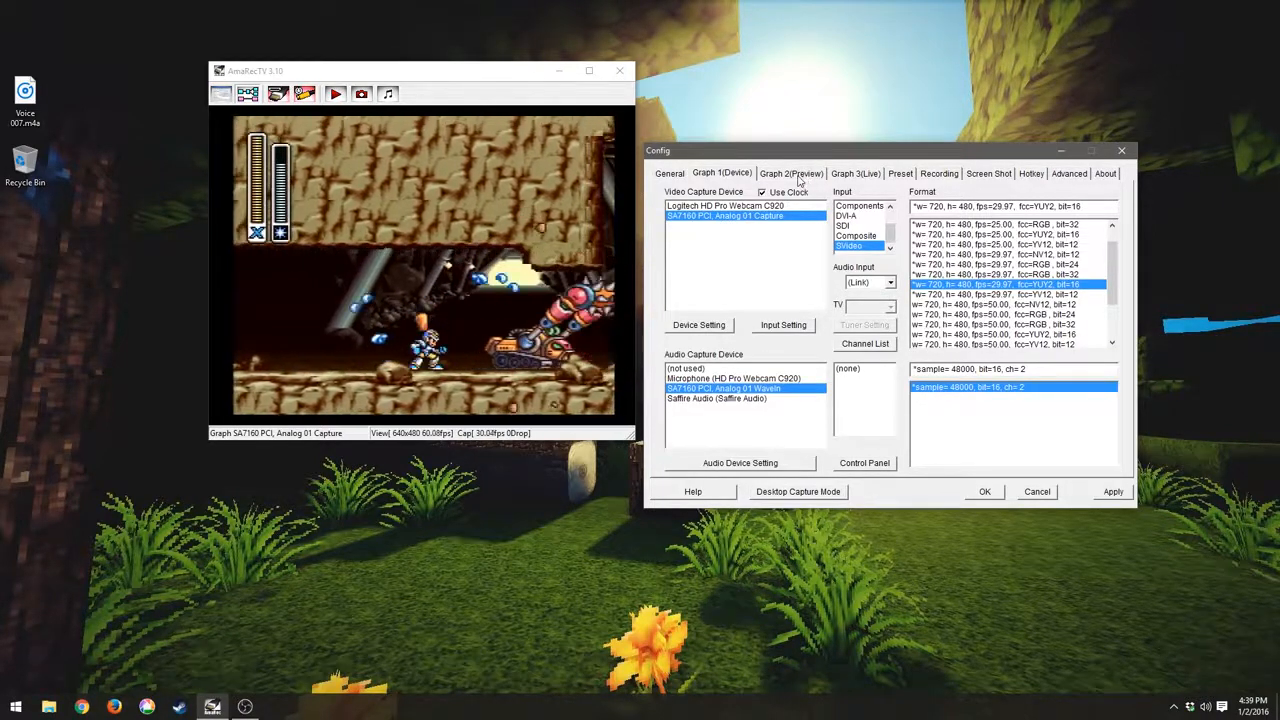
{"action": "left_click", "coordinate": [790, 173]}
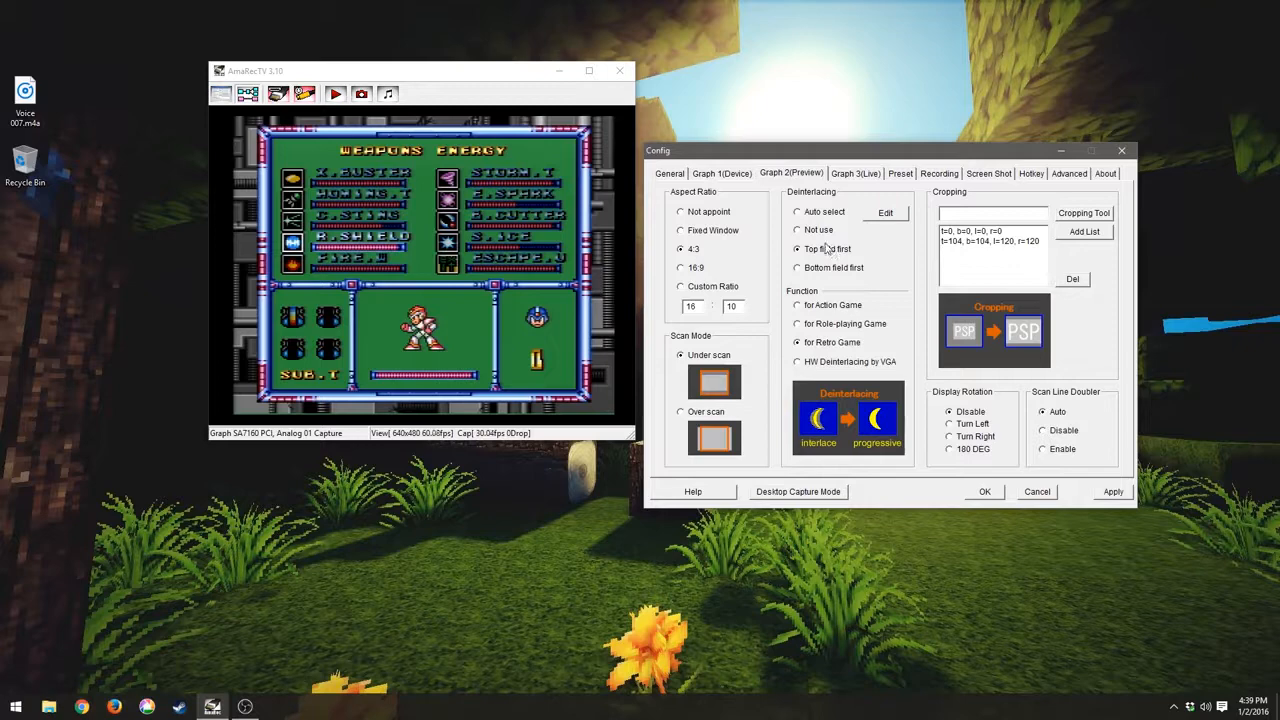
{"action": "mouse_move", "coordinate": [815, 249]}
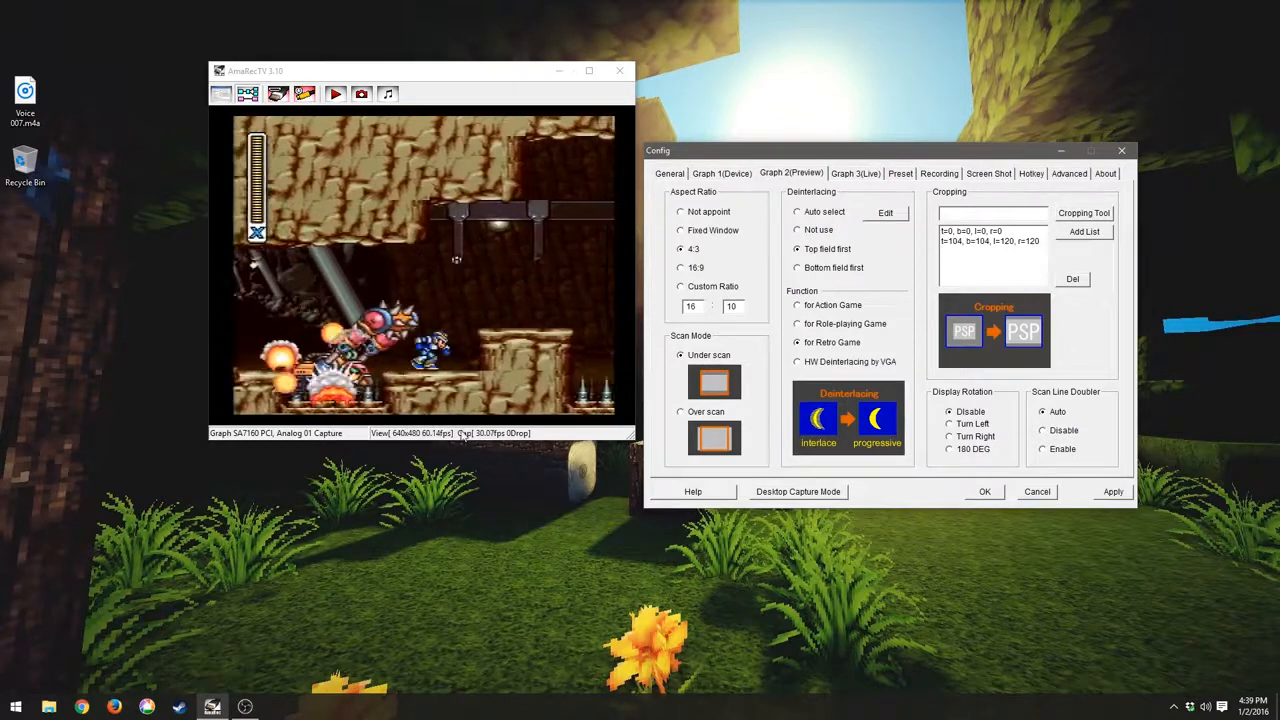
{"action": "left_click", "coordinate": [721, 173]}
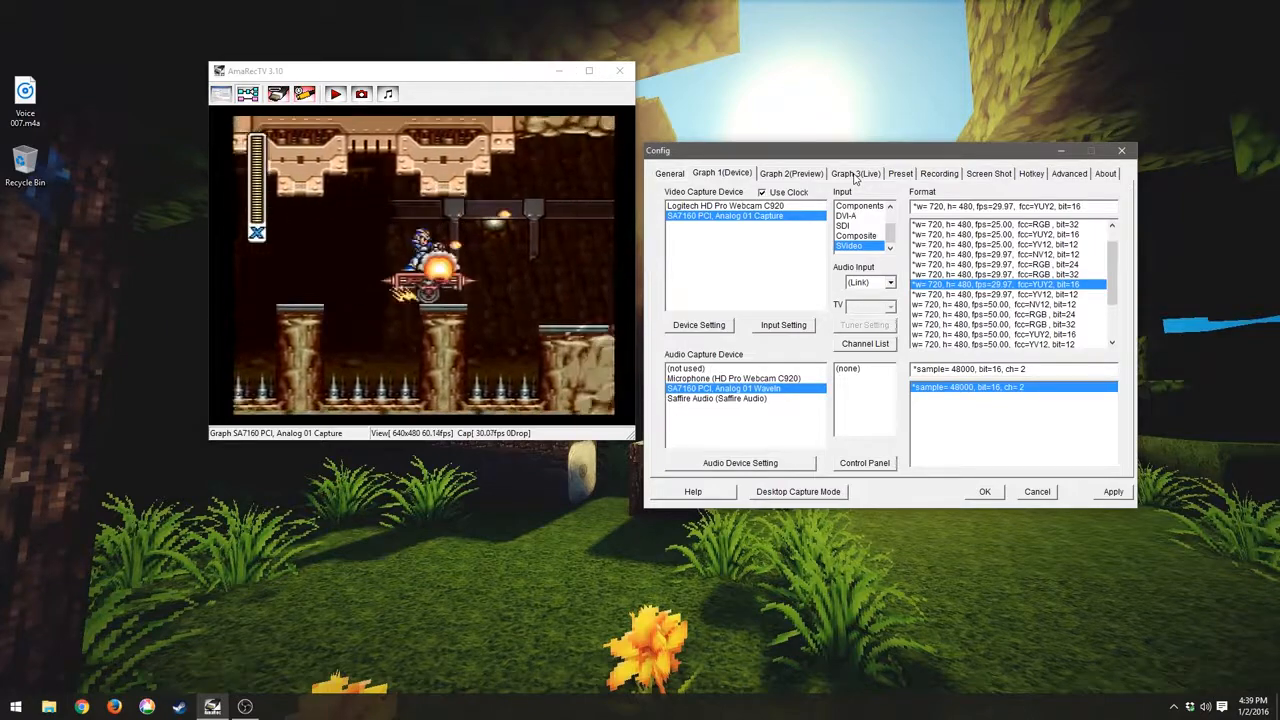
{"action": "left_click", "coordinate": [856, 173]}
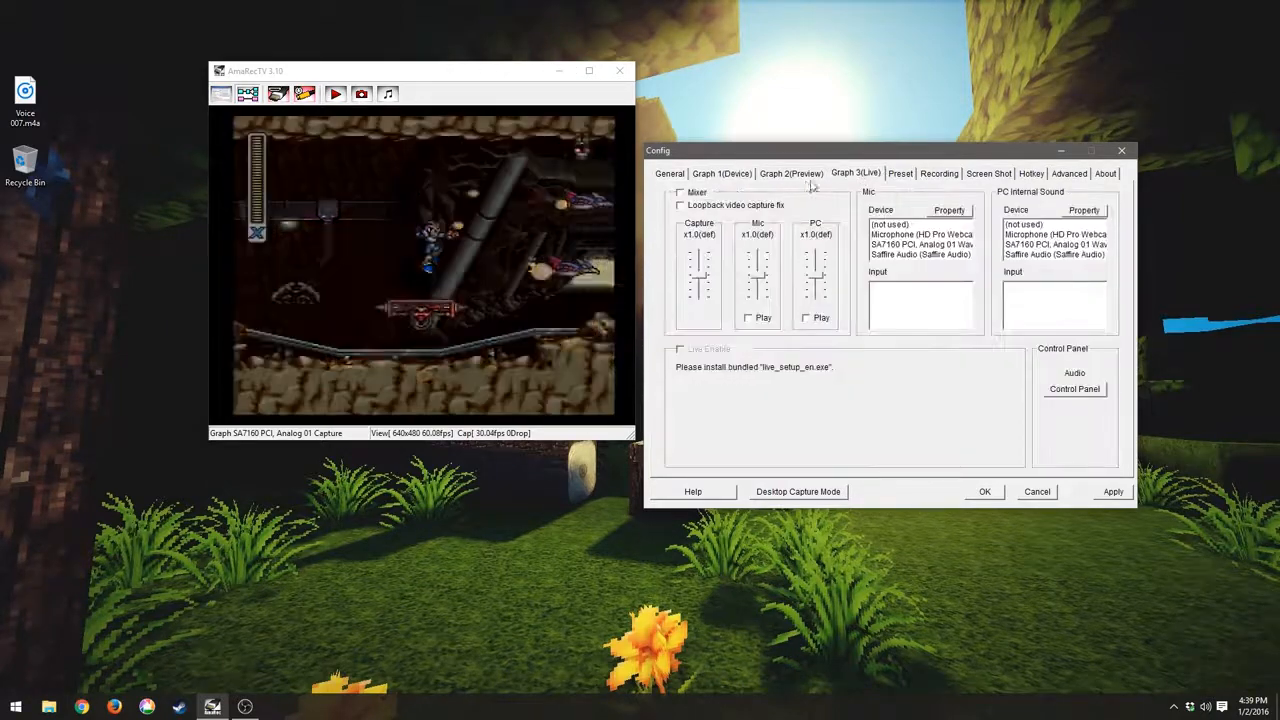
{"action": "left_click", "coordinate": [791, 173]}
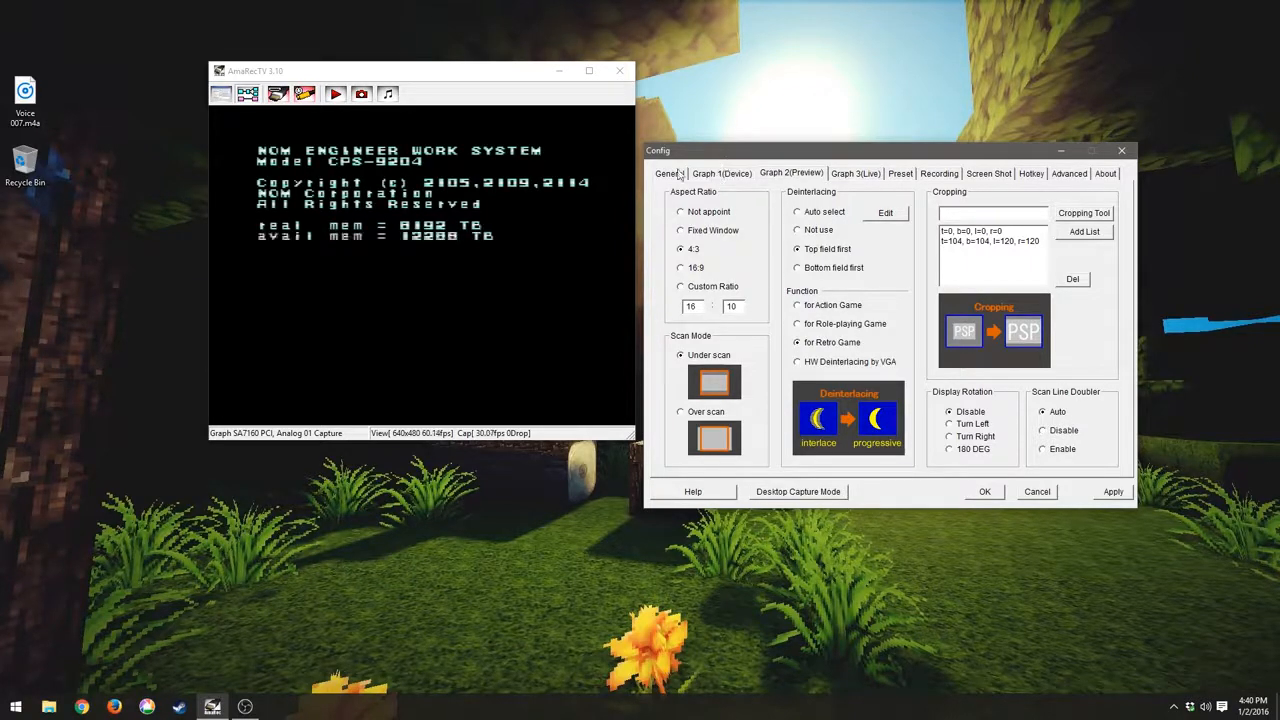
{"action": "left_click", "coordinate": [669, 173]}
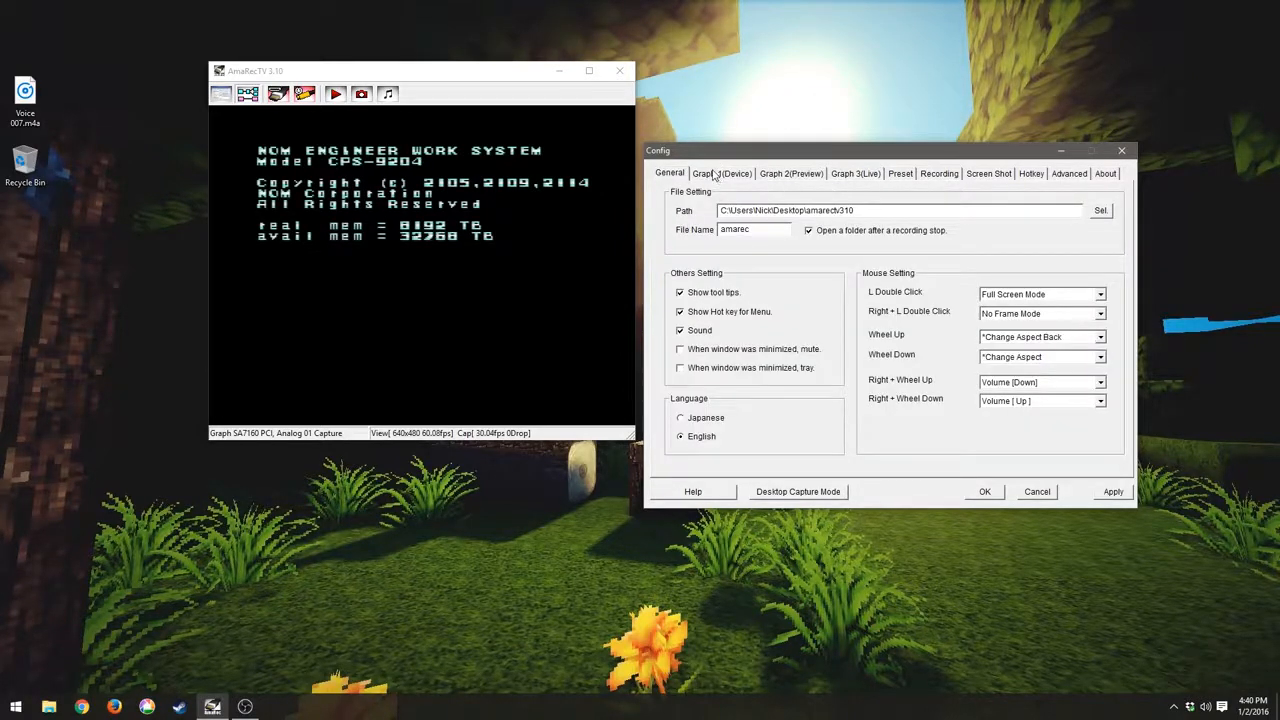
{"action": "left_click", "coordinate": [721, 173]}
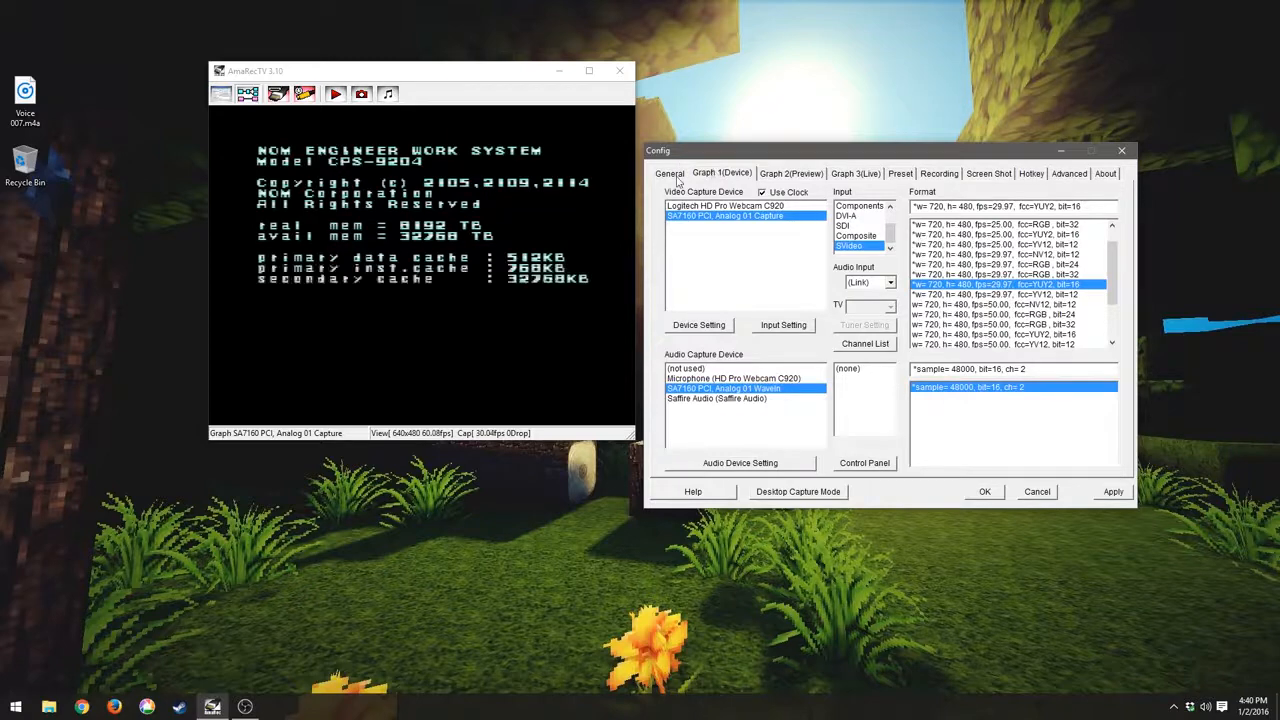
{"action": "left_click", "coordinate": [669, 173]}
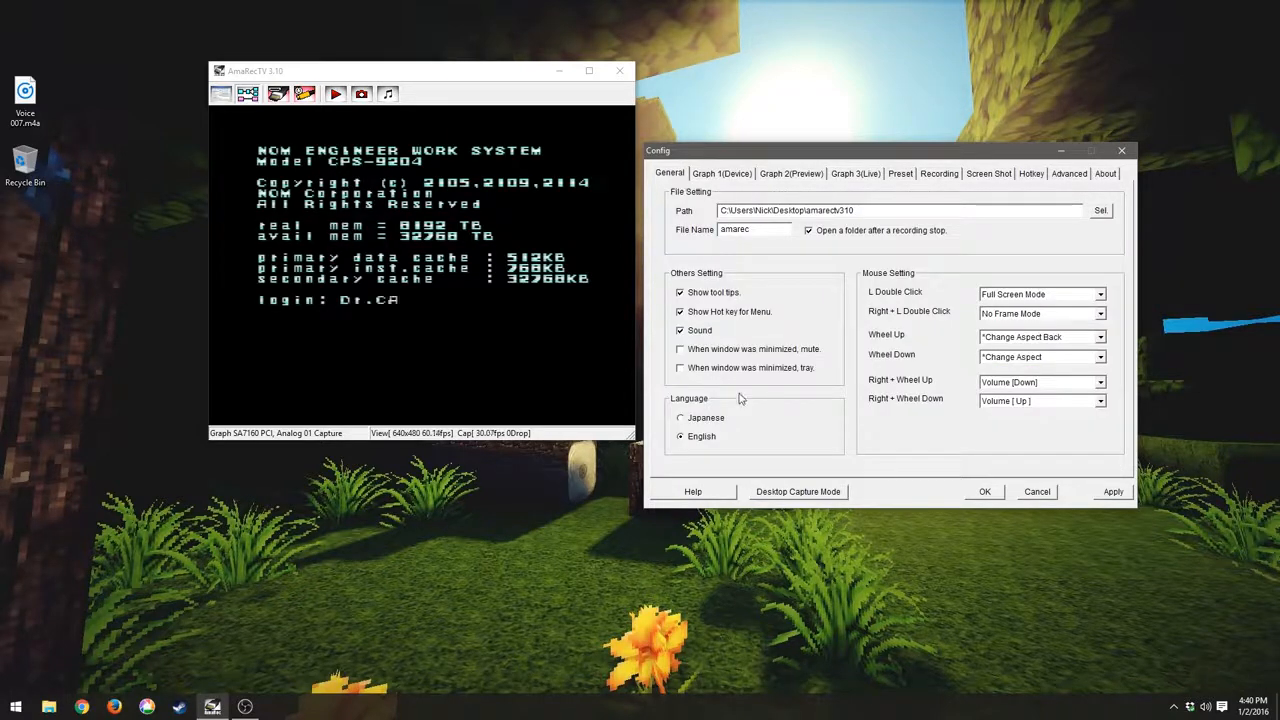
{"action": "type", "text": "CAIN"}
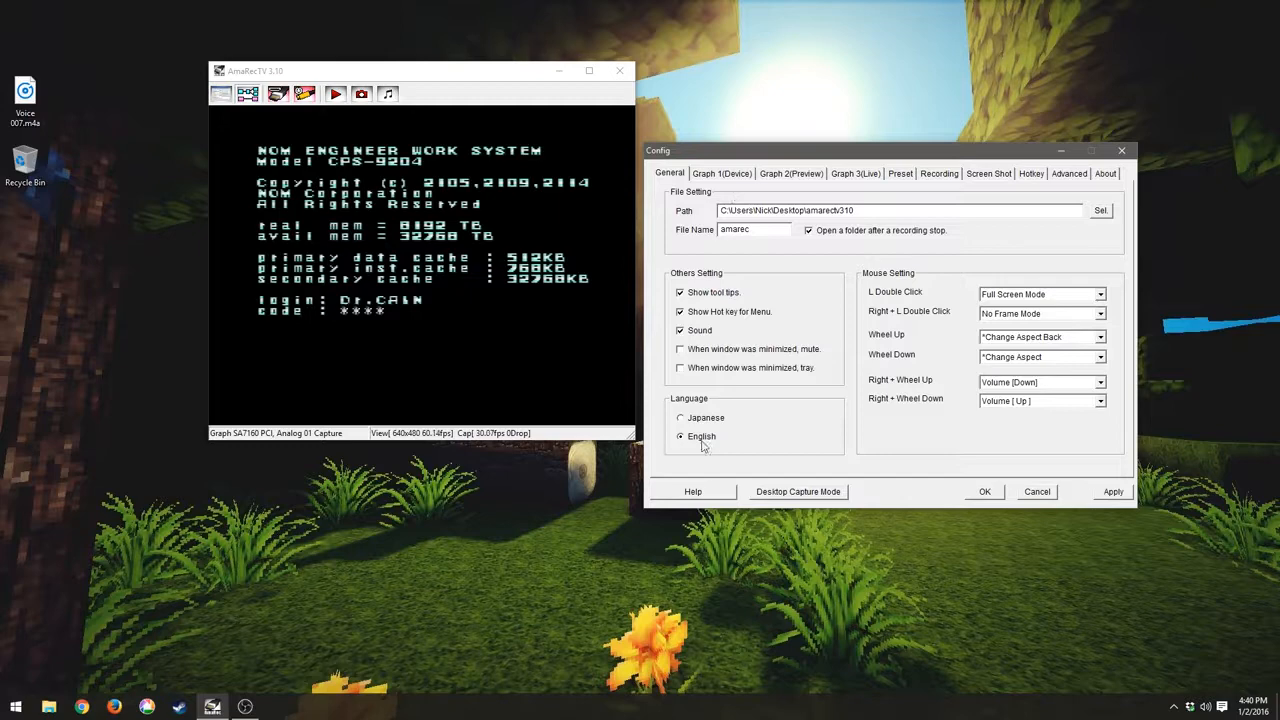
{"action": "left_click", "coordinate": [721, 173]}
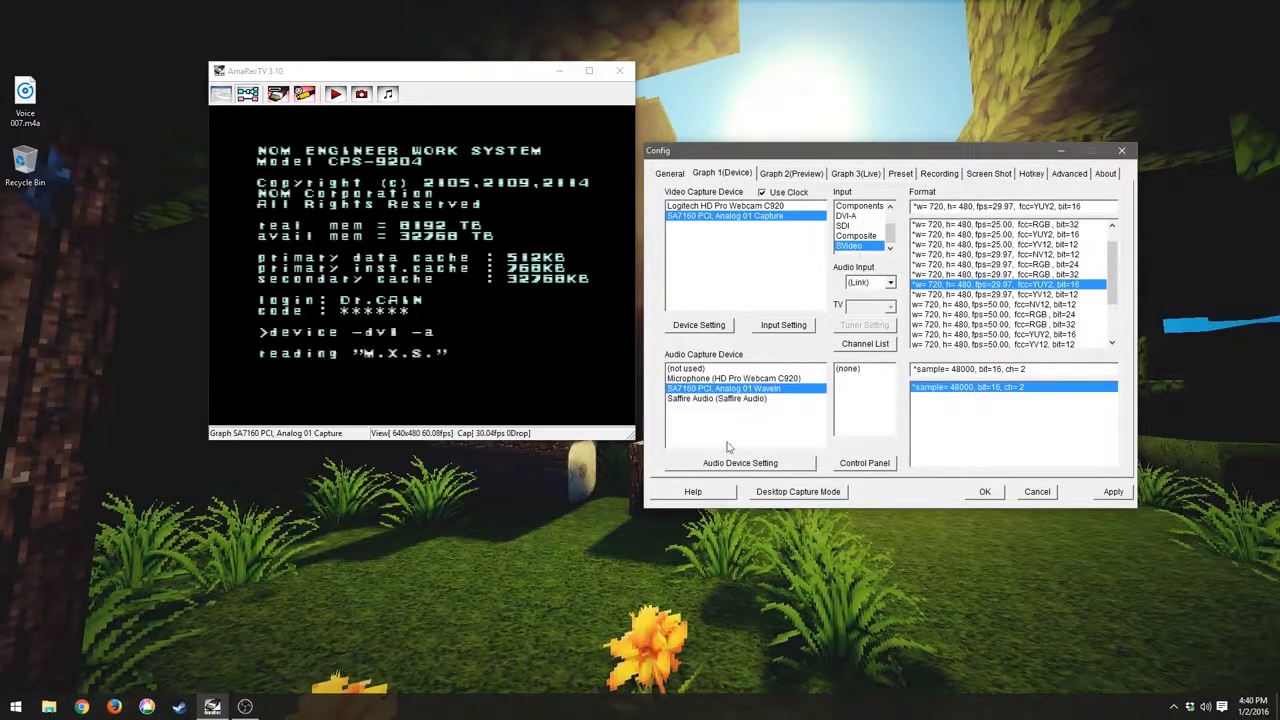
{"action": "mouse_move", "coordinate": [740, 388]}
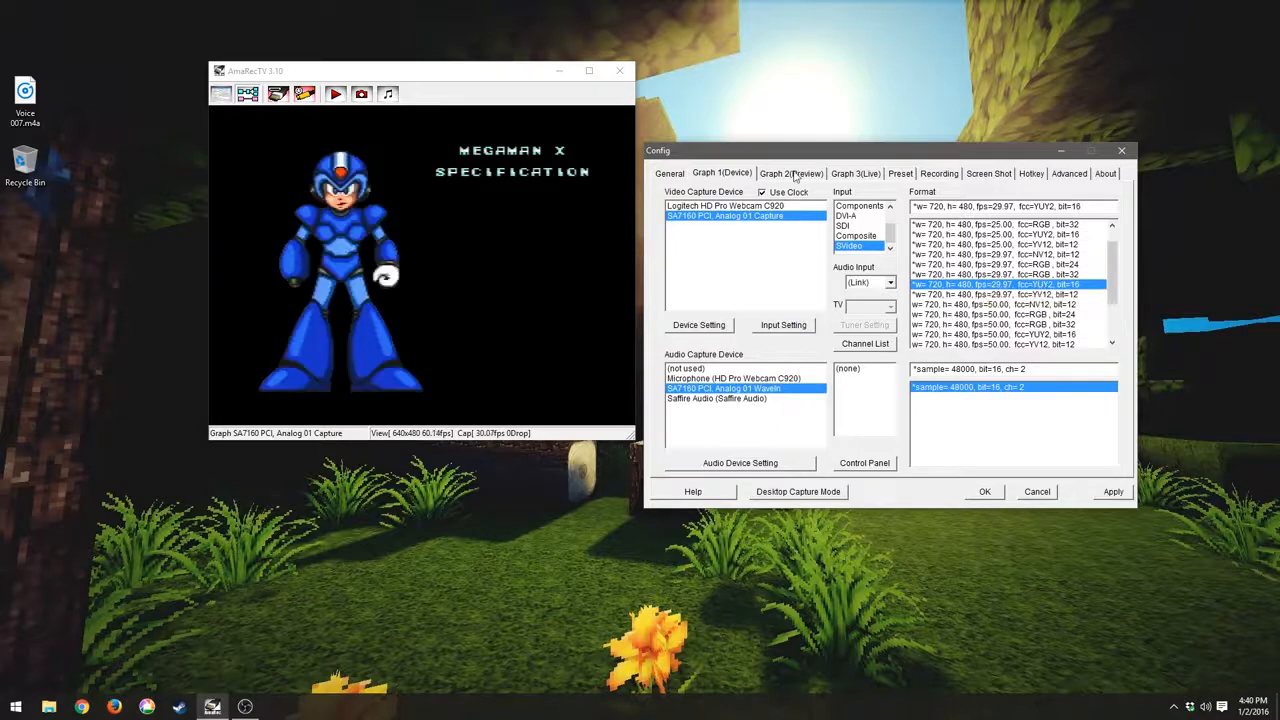
Step: Show the Graph 2 (Preview) page with 4:3, under-scan and top-field-first settings
{"action": "left_click", "coordinate": [789, 173]}
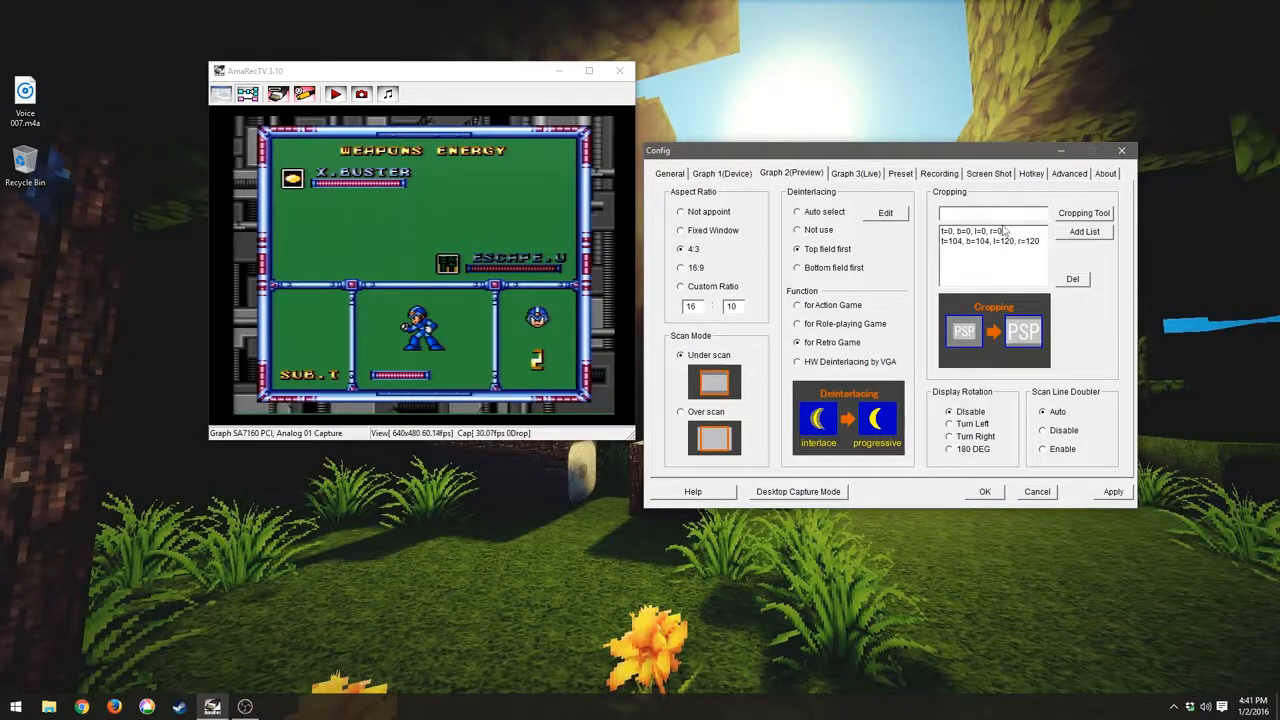
Step: Load the SD preset from the Preset tab and restart the capture graph
{"action": "left_click", "coordinate": [899, 173]}
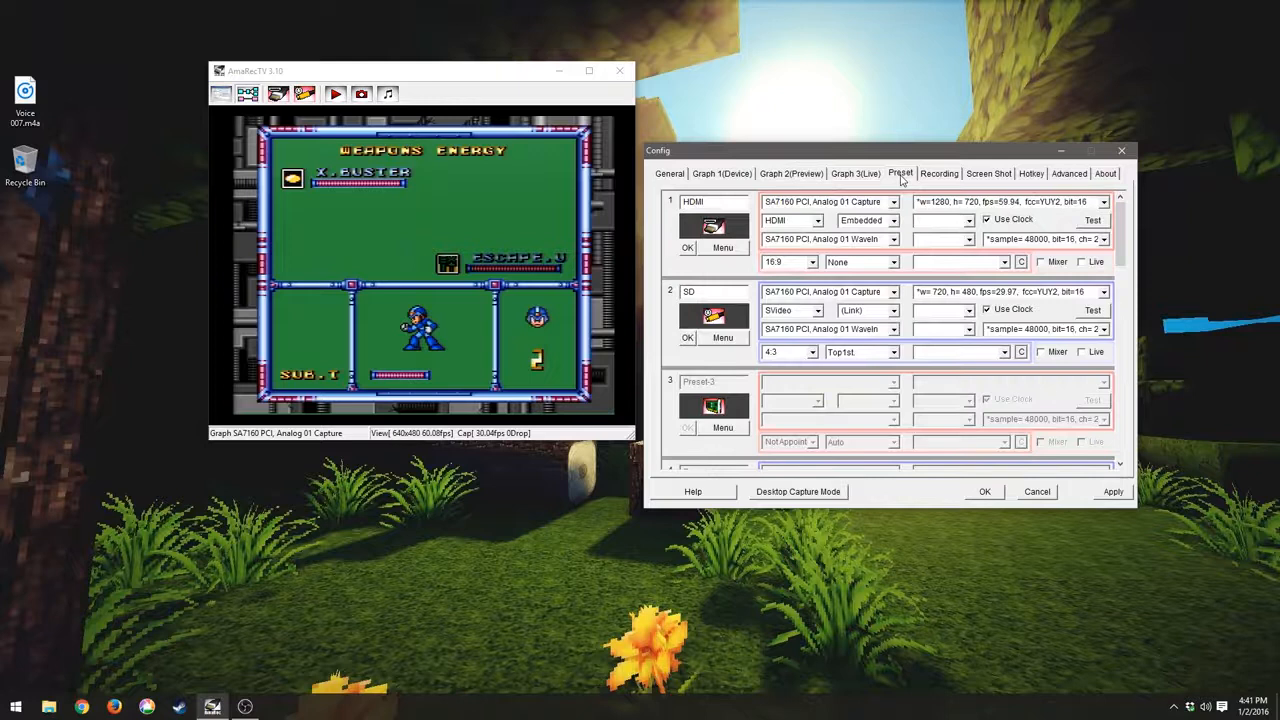
{"action": "mouse_move", "coordinate": [876, 353]}
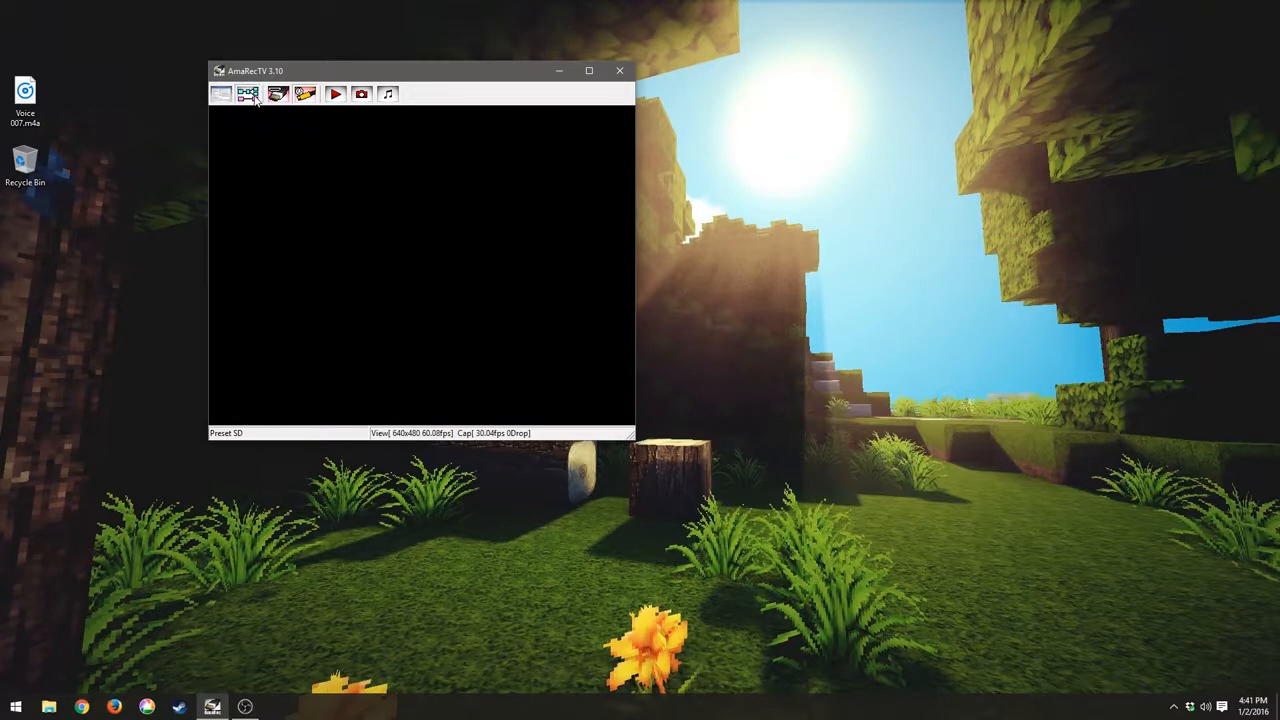
{"action": "left_click", "coordinate": [247, 93]}
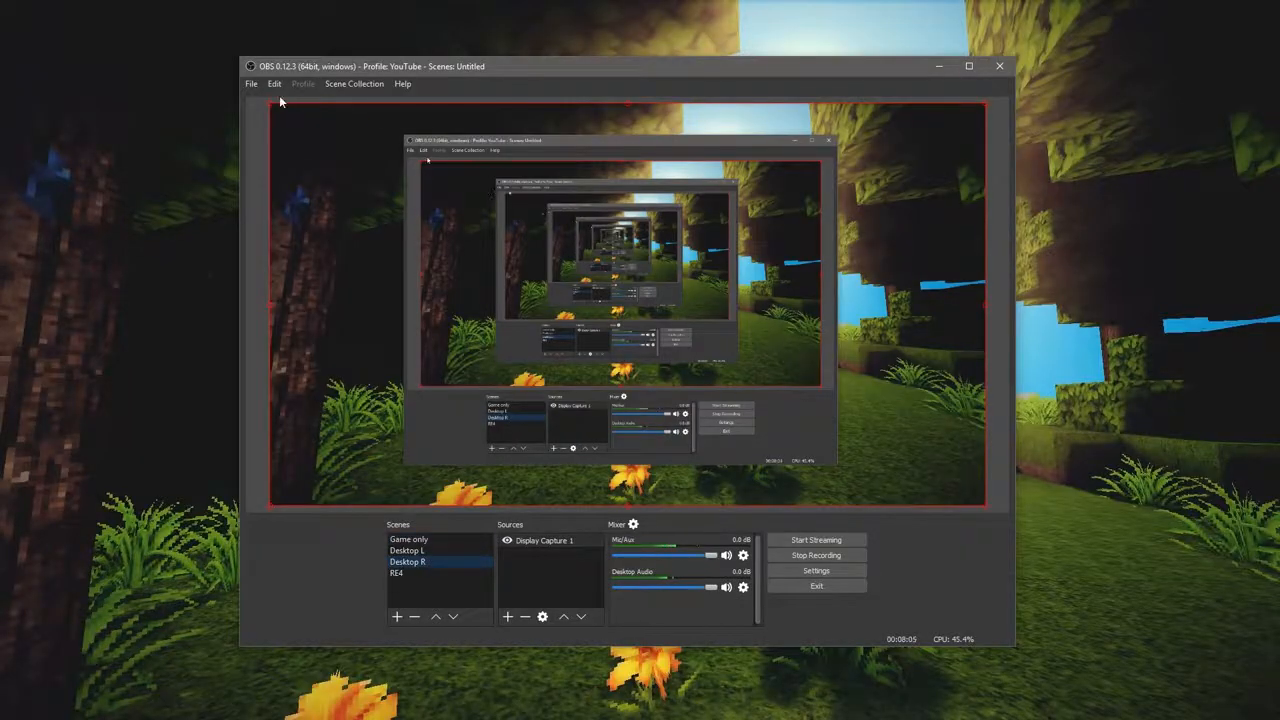
{"action": "mouse_move", "coordinate": [615, 243]}
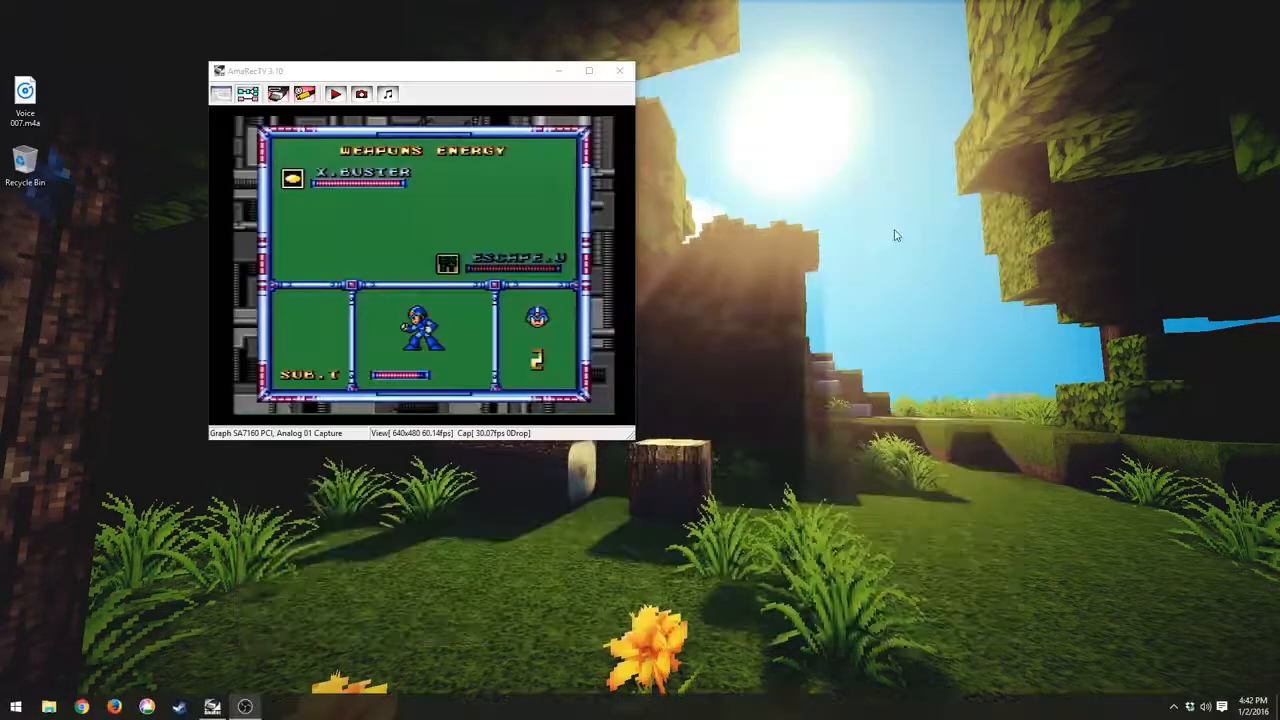
{"action": "mouse_move", "coordinate": [351, 453]}
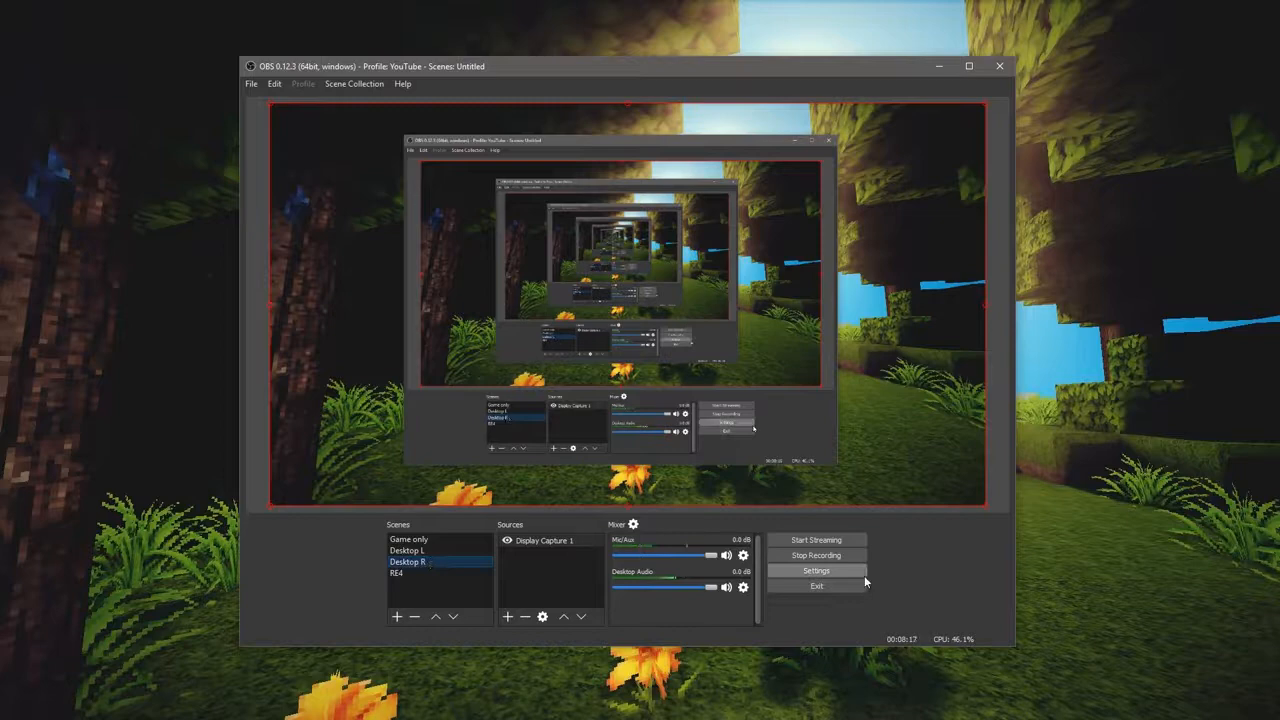
Step: In OBS Settings, check video resolution, then show Advanced streaming output with bitrate 2000
{"action": "left_click", "coordinate": [816, 570]}
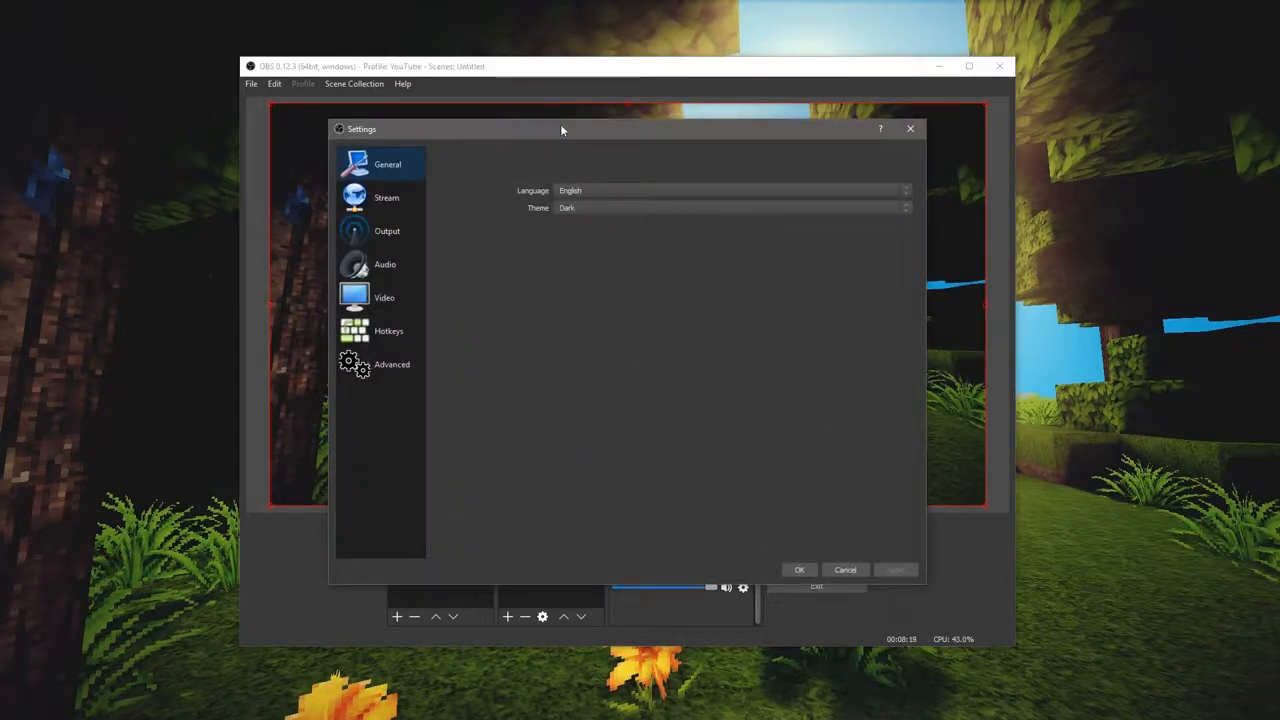
{"action": "left_click", "coordinate": [384, 297]}
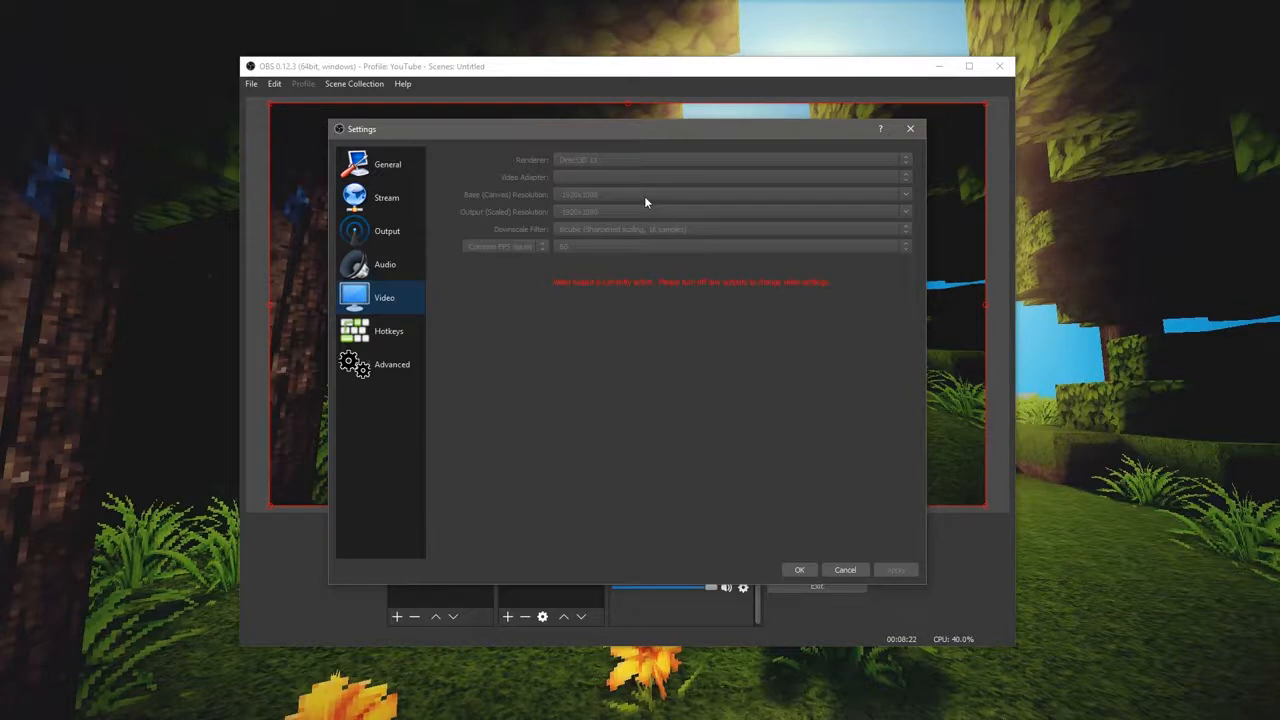
{"action": "mouse_move", "coordinate": [558, 250]}
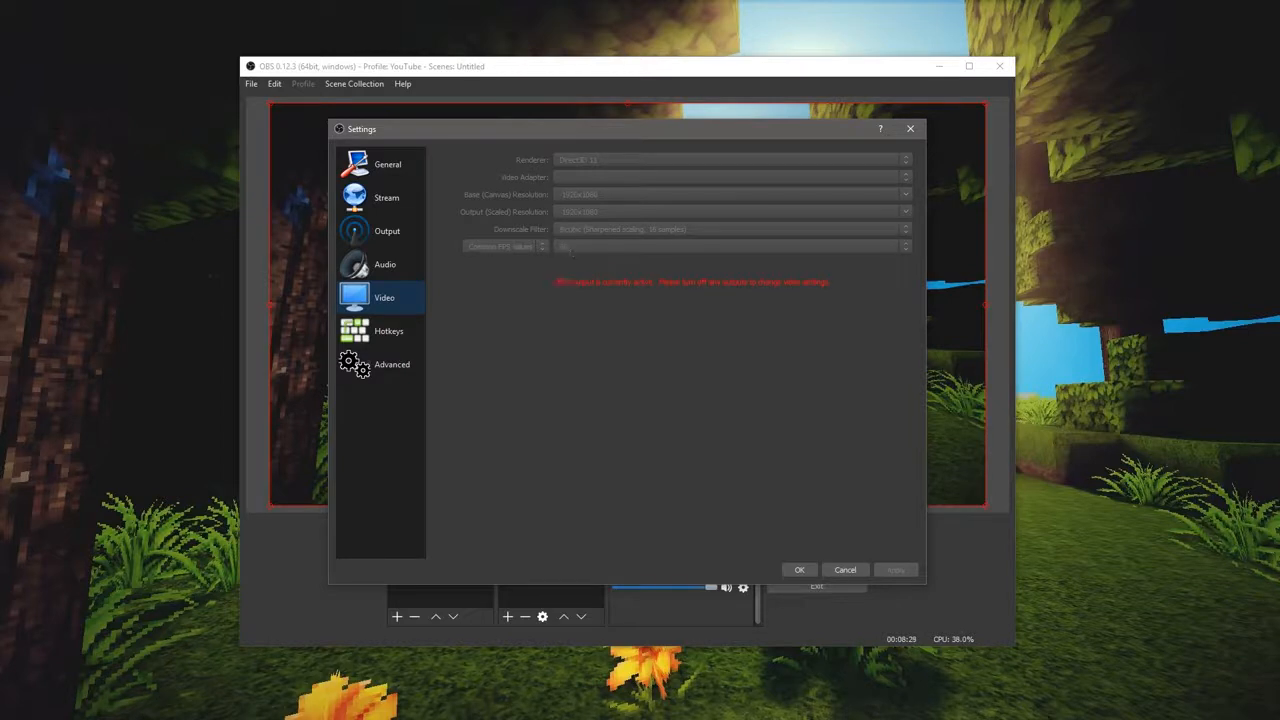
{"action": "mouse_move", "coordinate": [534, 117]}
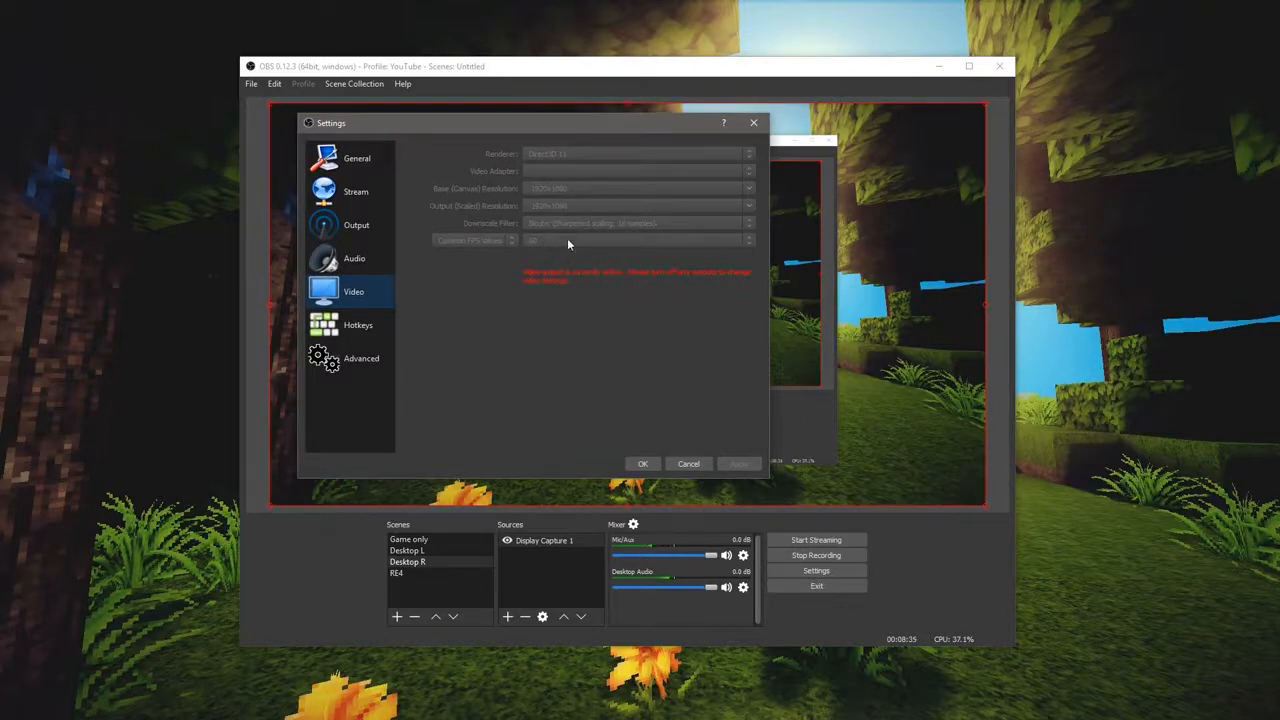
{"action": "mouse_move", "coordinate": [558, 326]}
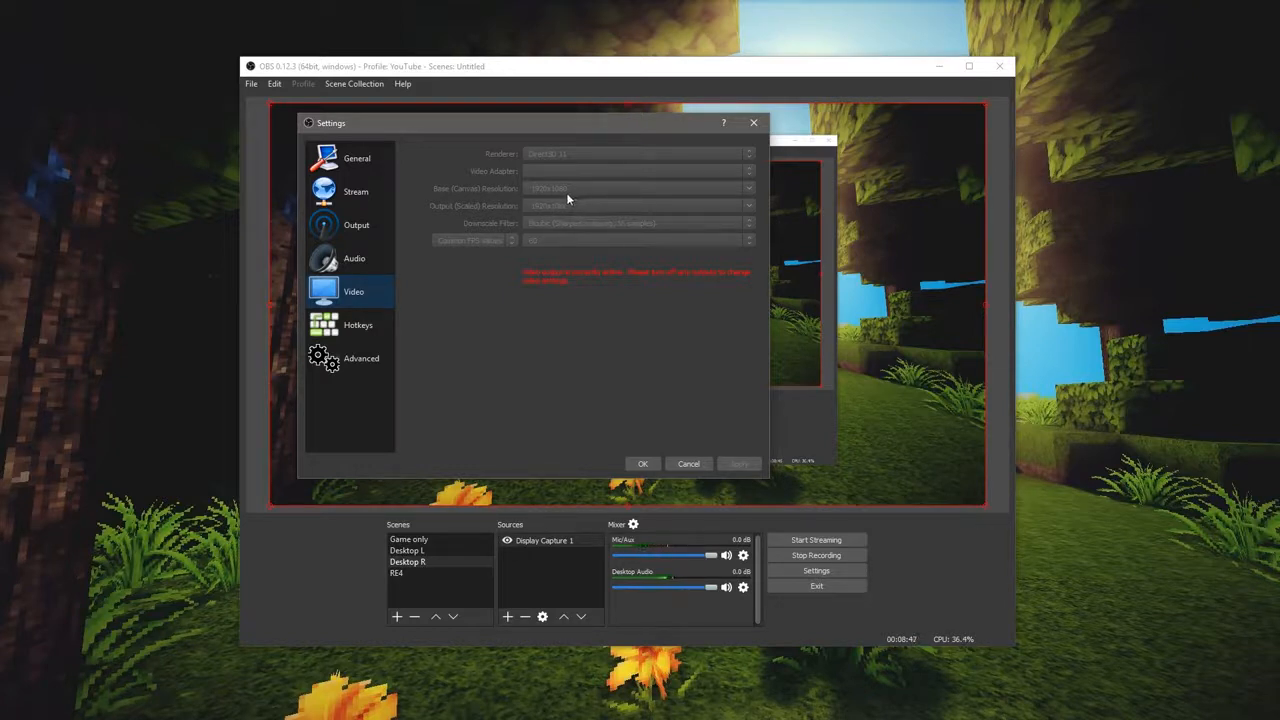
{"action": "mouse_move", "coordinate": [576, 234]}
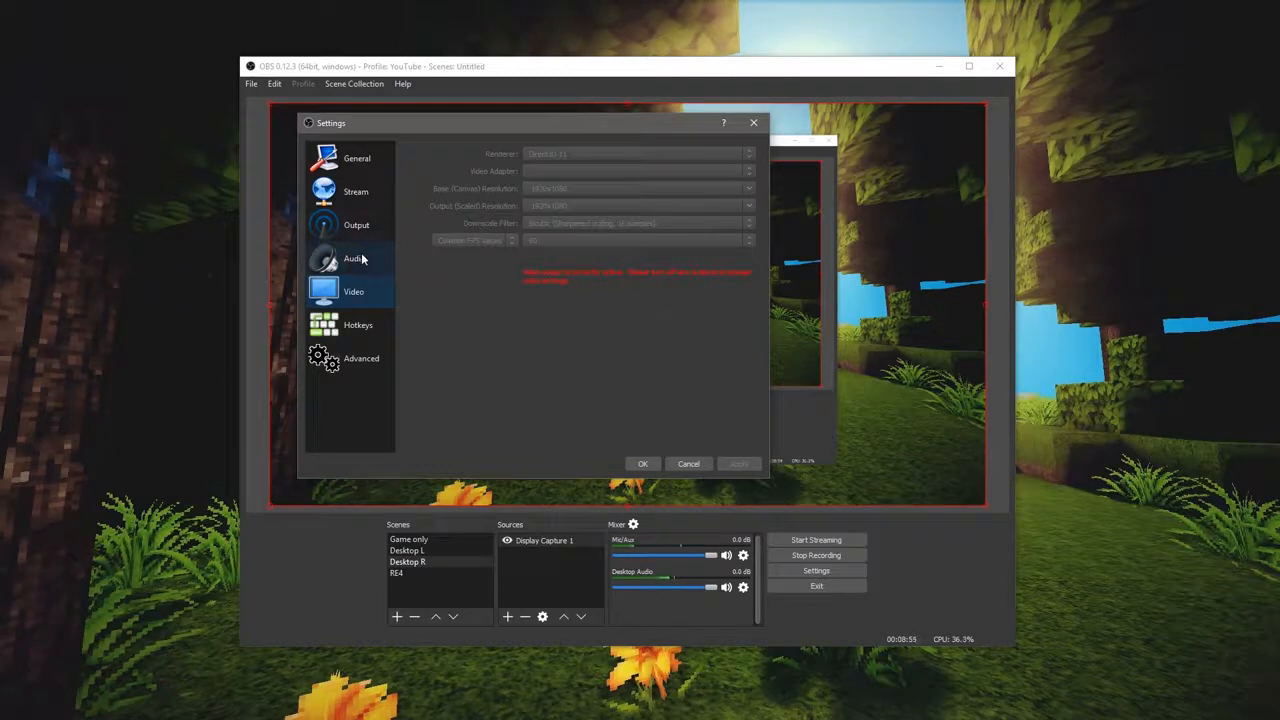
{"action": "left_click", "coordinate": [356, 224]}
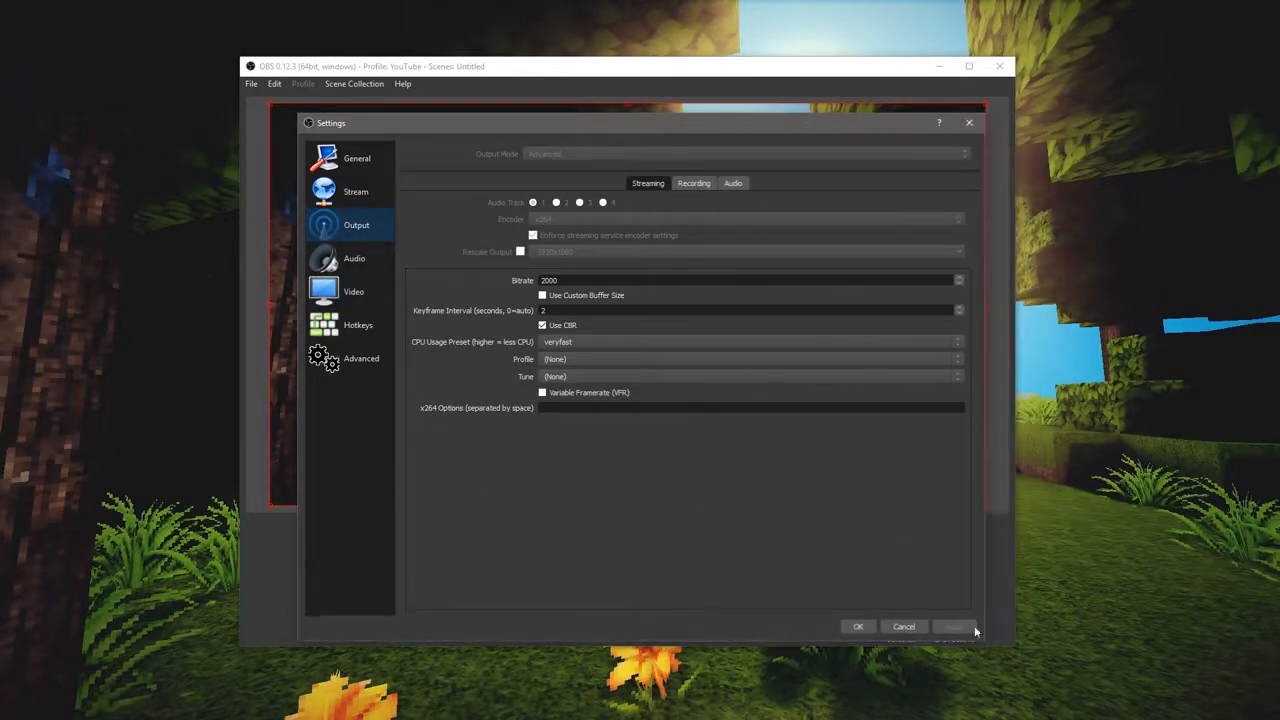
Step: Review H:/Captures CRF 10 recording settings and turn off Variable Framerate (VFR)
{"action": "left_click", "coordinate": [693, 183]}
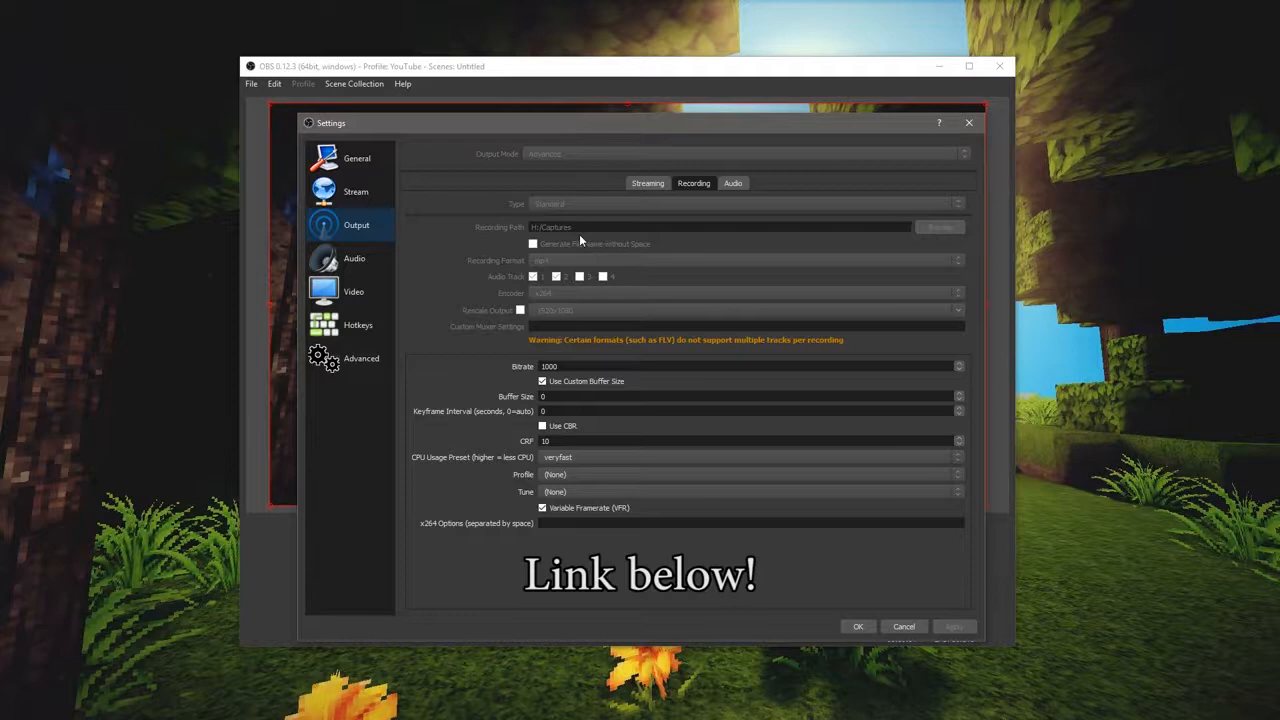
{"action": "mouse_move", "coordinate": [600, 127]}
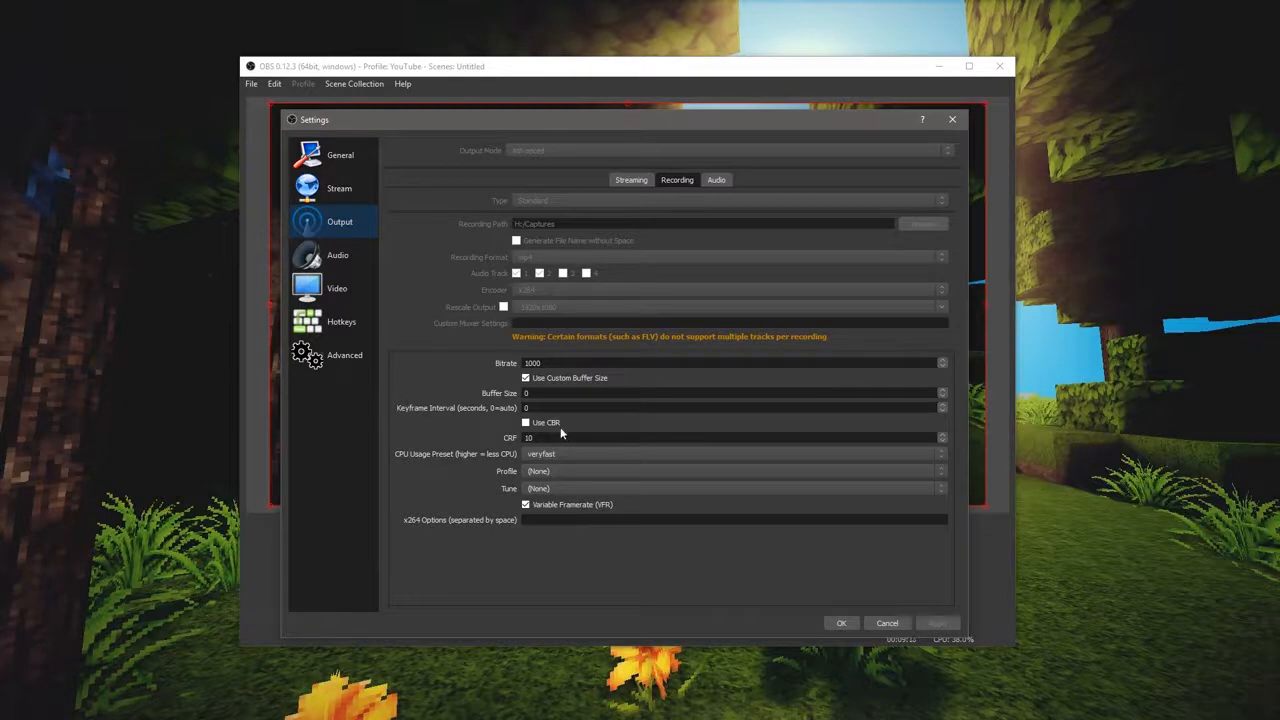
{"action": "left_click", "coordinate": [526, 504]}
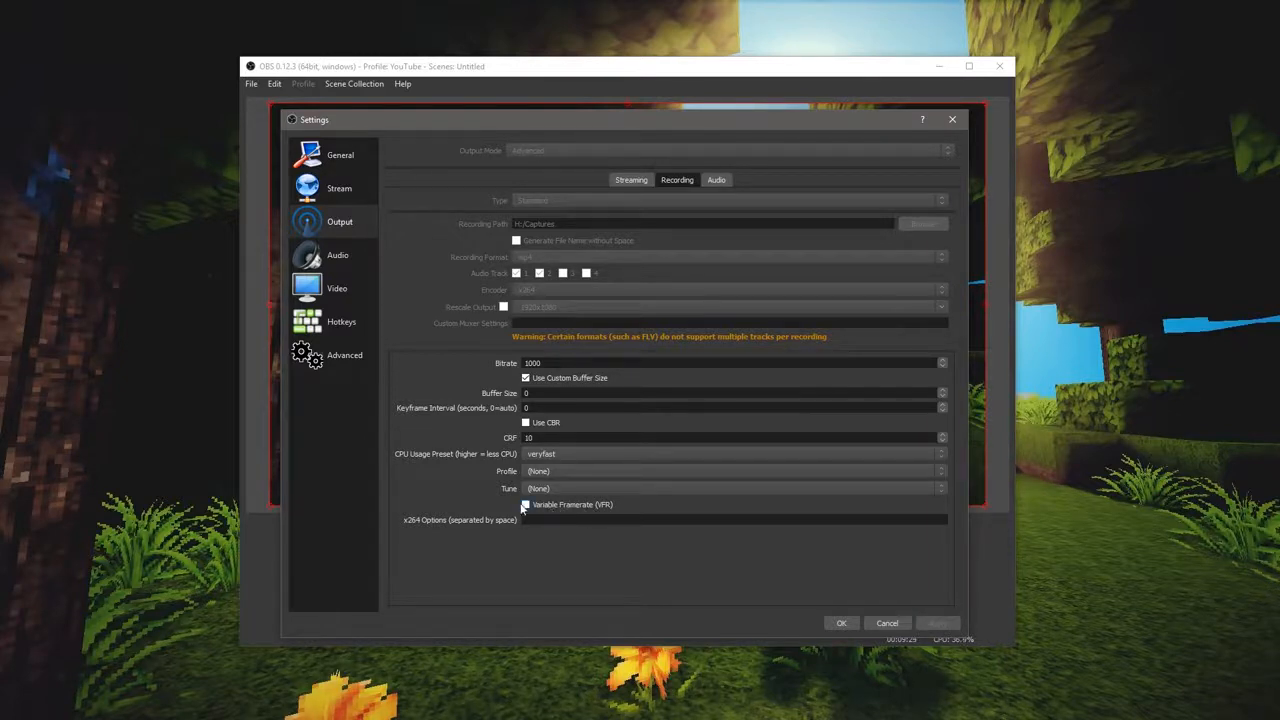
{"action": "left_click", "coordinate": [525, 504]}
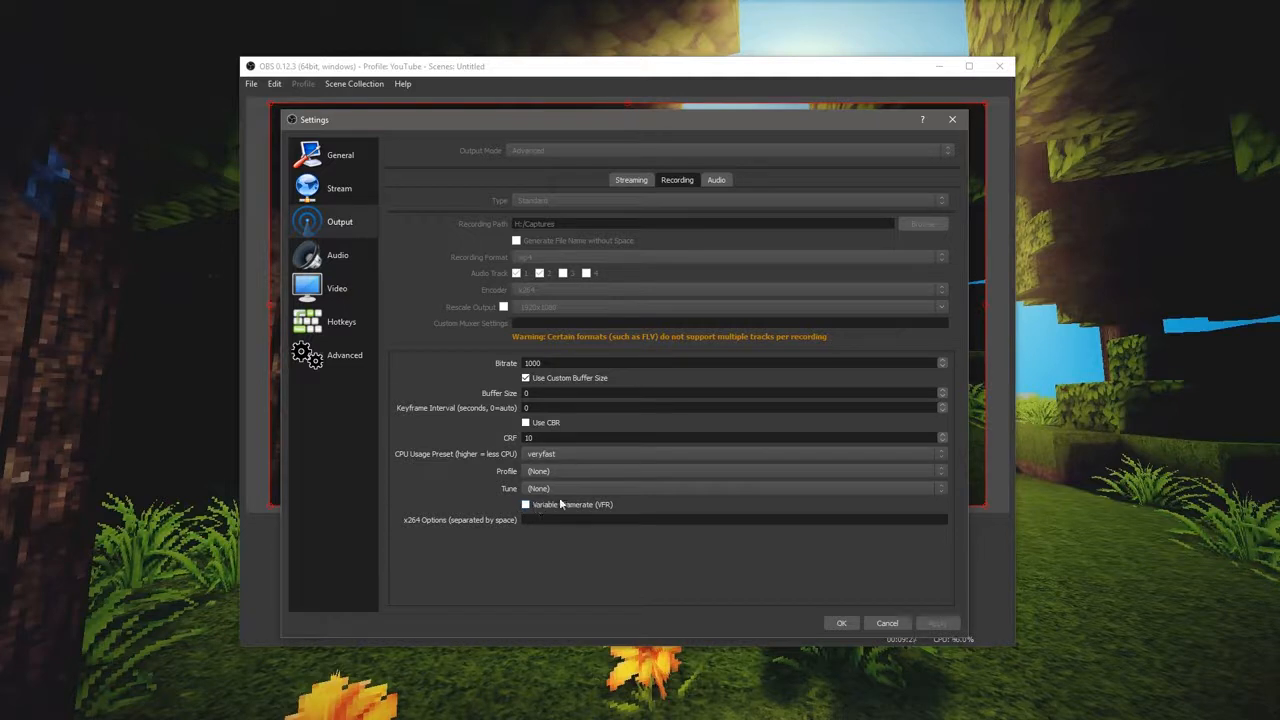
{"action": "mouse_move", "coordinate": [583, 496]}
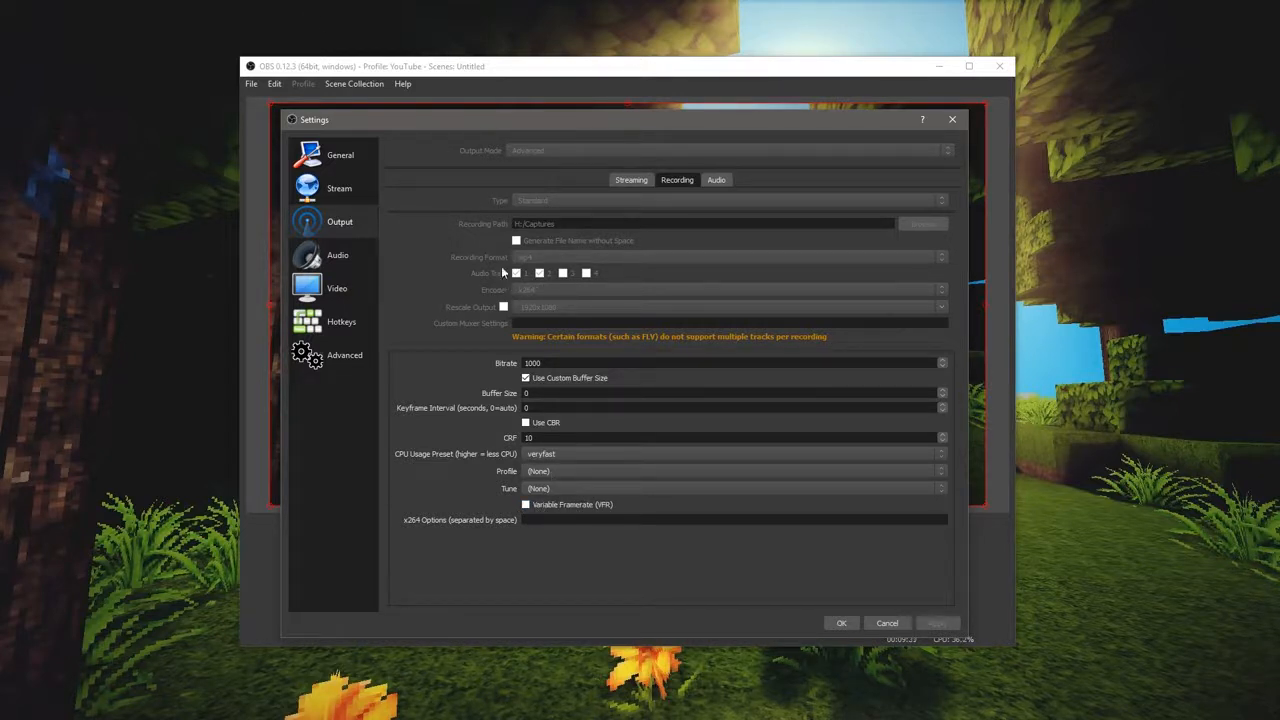
{"action": "mouse_move", "coordinate": [573, 127]}
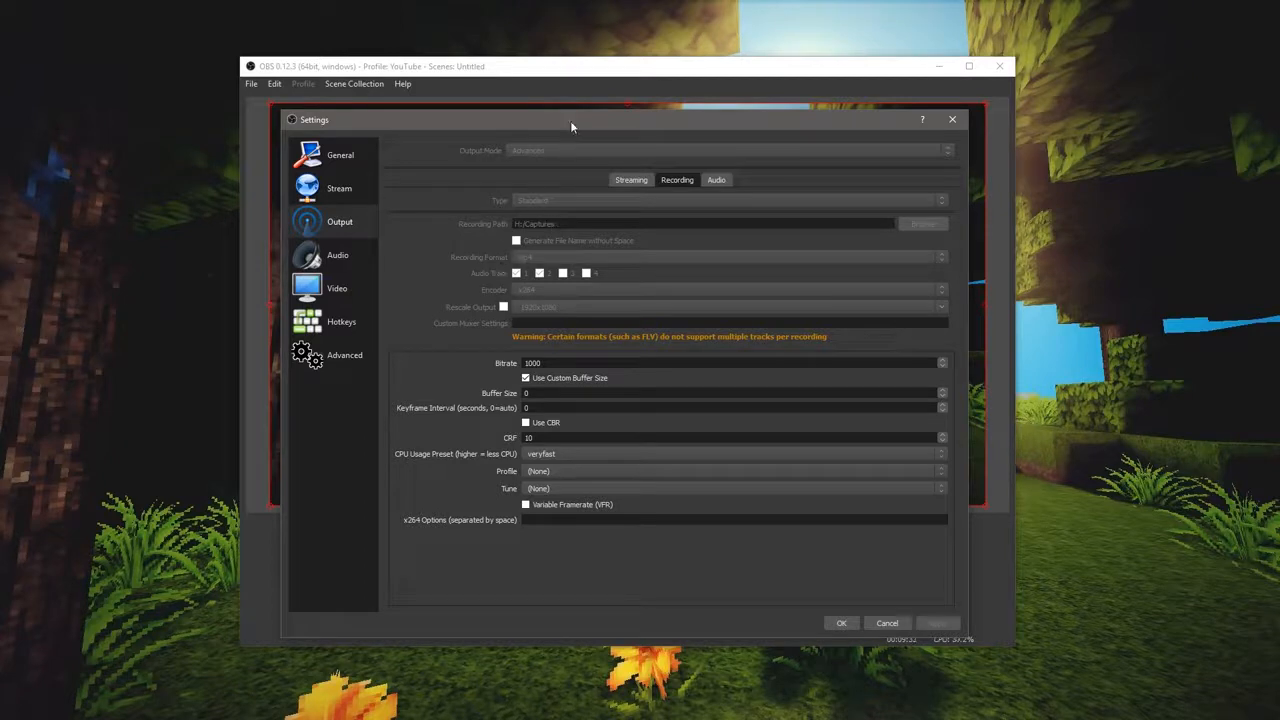
{"action": "mouse_move", "coordinate": [553, 453]}
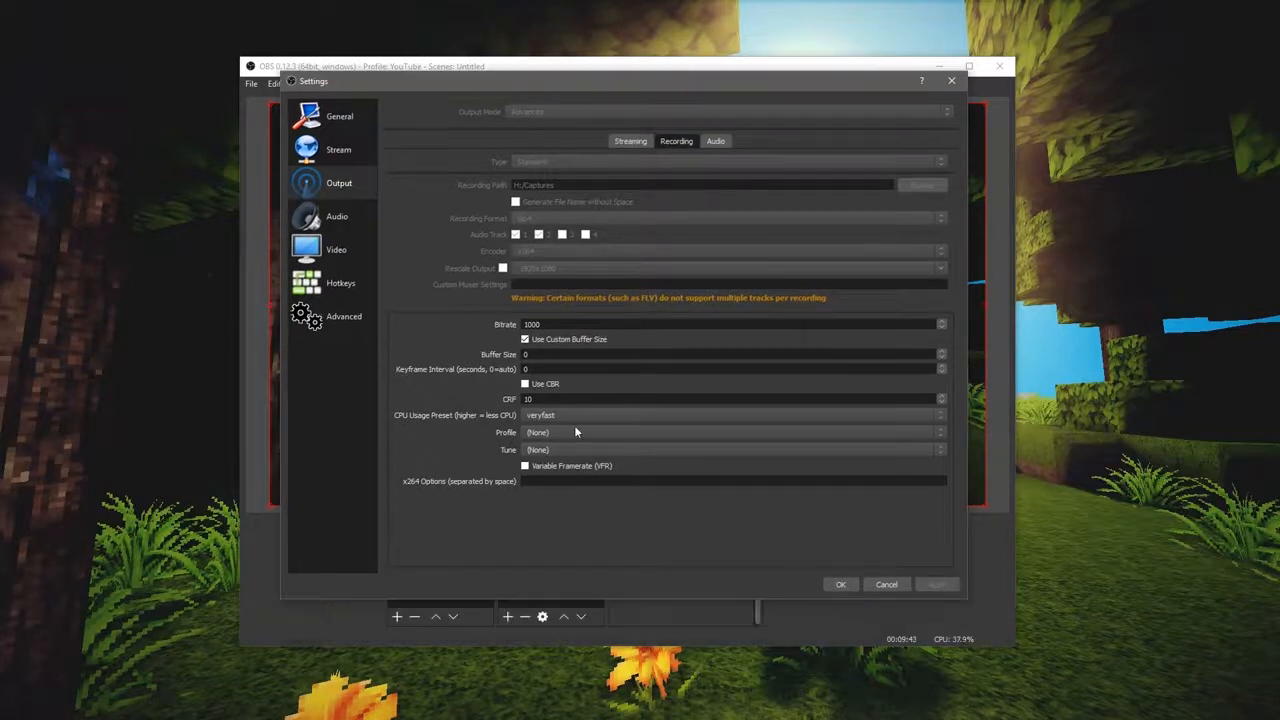
{"action": "mouse_move", "coordinate": [623, 448]}
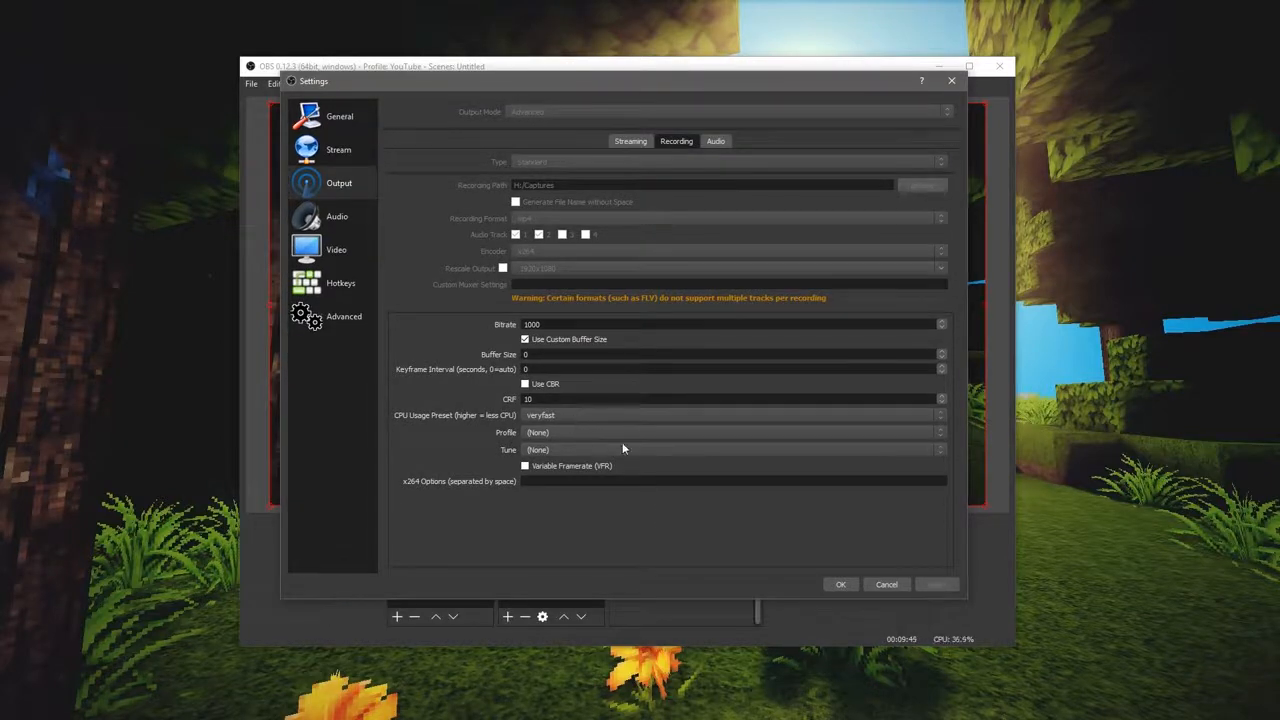
{"action": "mouse_move", "coordinate": [966, 631]}
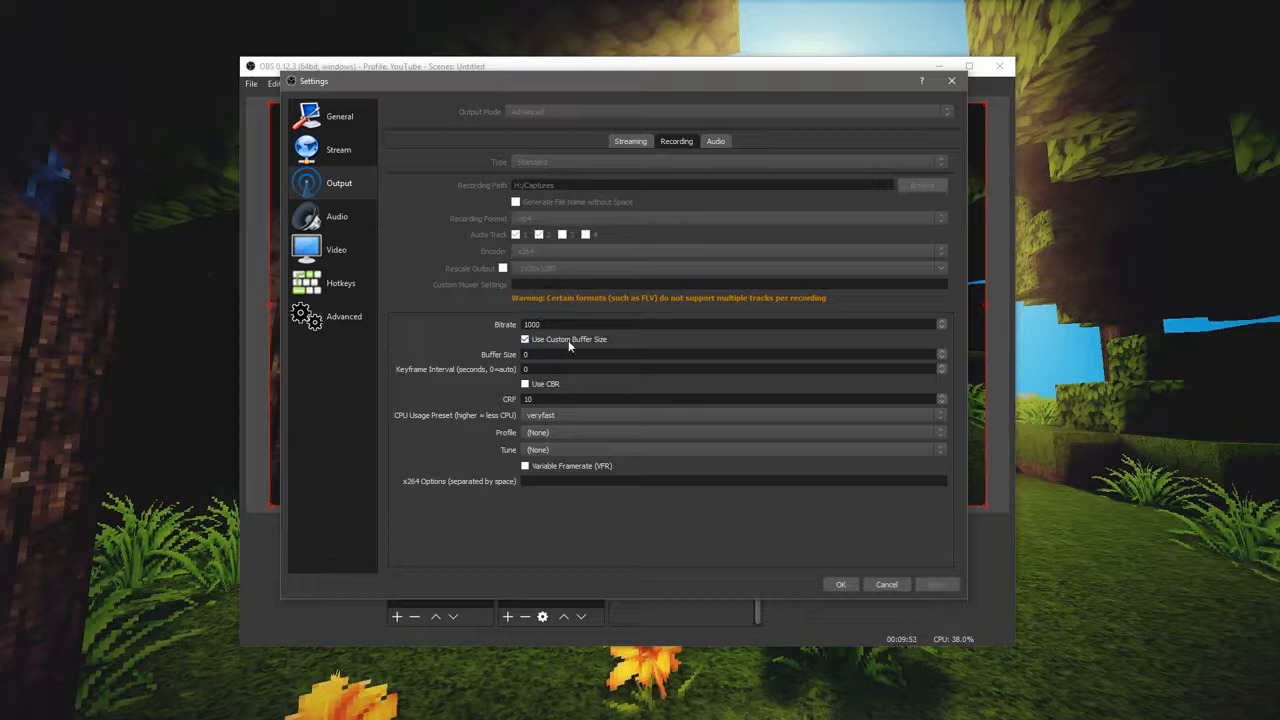
{"action": "mouse_move", "coordinate": [512, 370]}
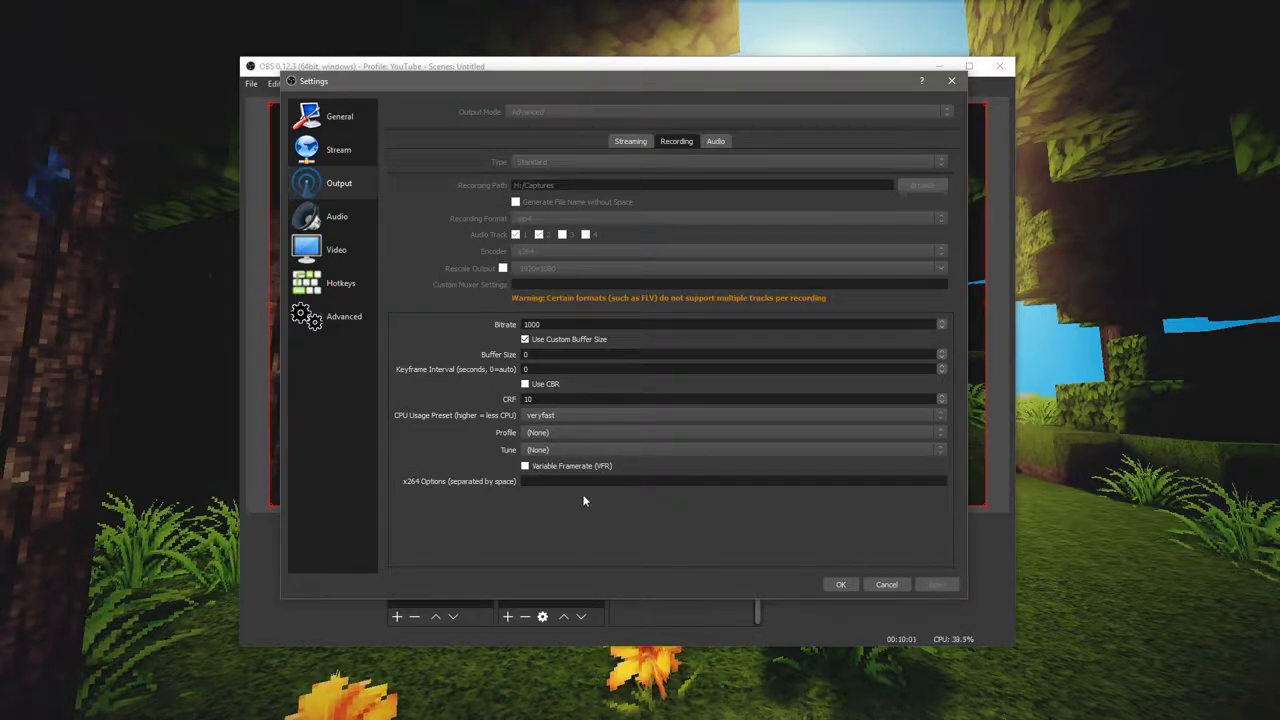
Step: View the output audio tracks named Game and Mic, then return to AmaRecTV
{"action": "left_click", "coordinate": [716, 140]}
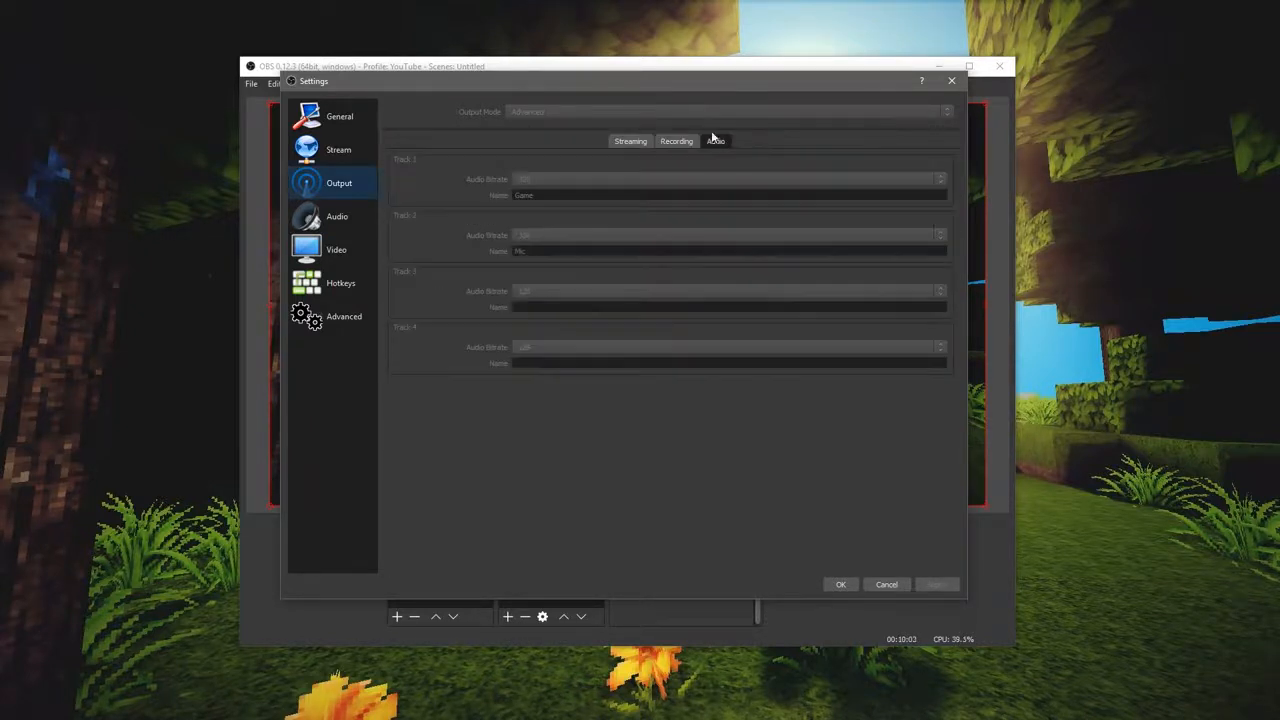
{"action": "left_click", "coordinate": [337, 216]}
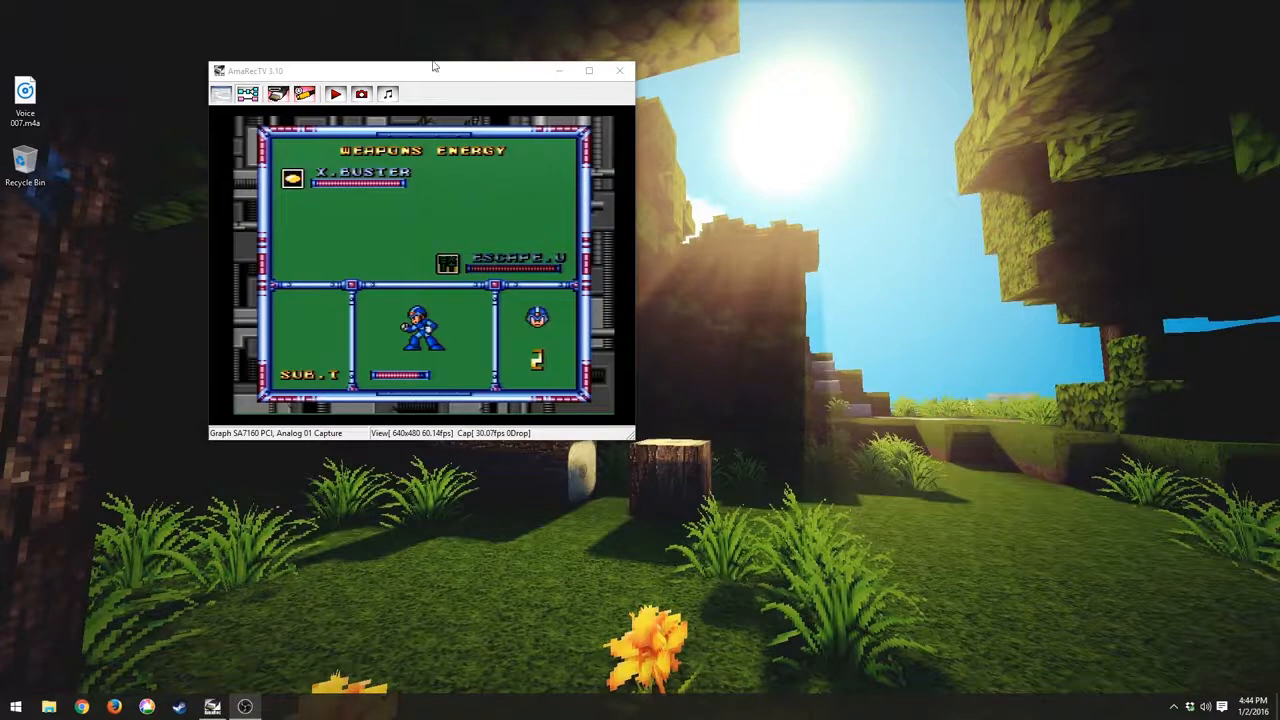
{"action": "mouse_move", "coordinate": [257, 189]}
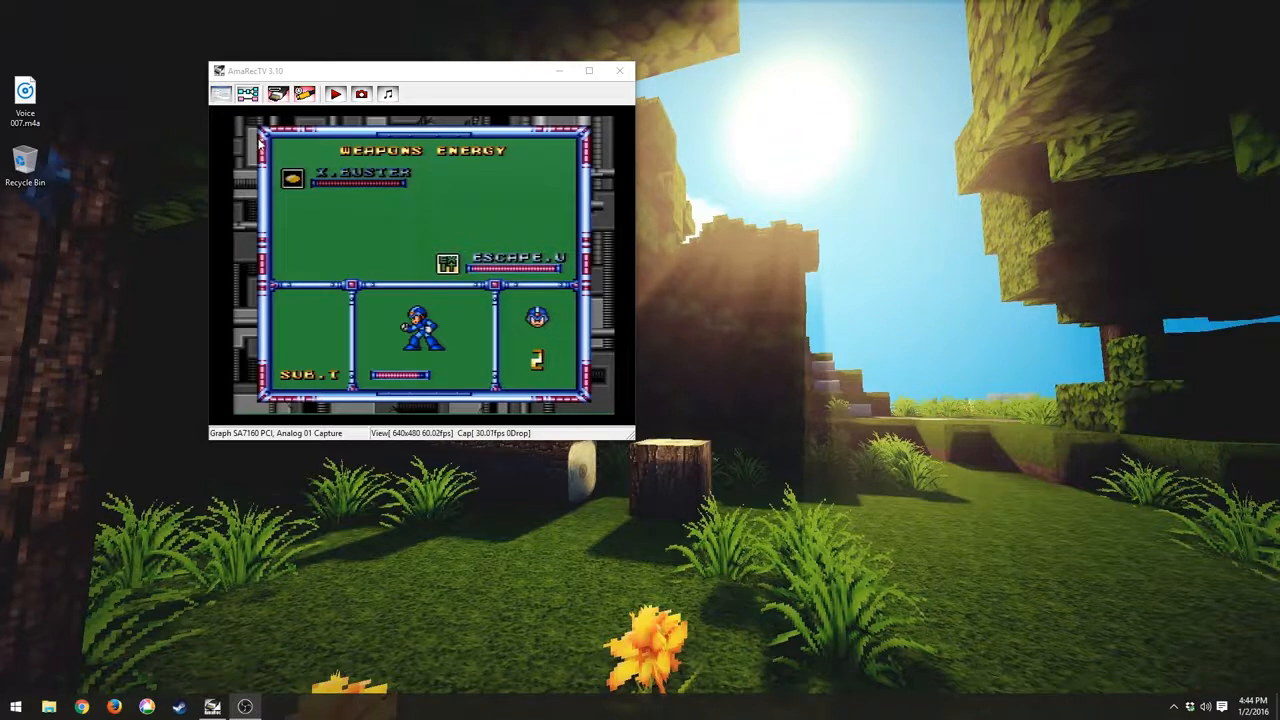
{"action": "mouse_move", "coordinate": [485, 180]}
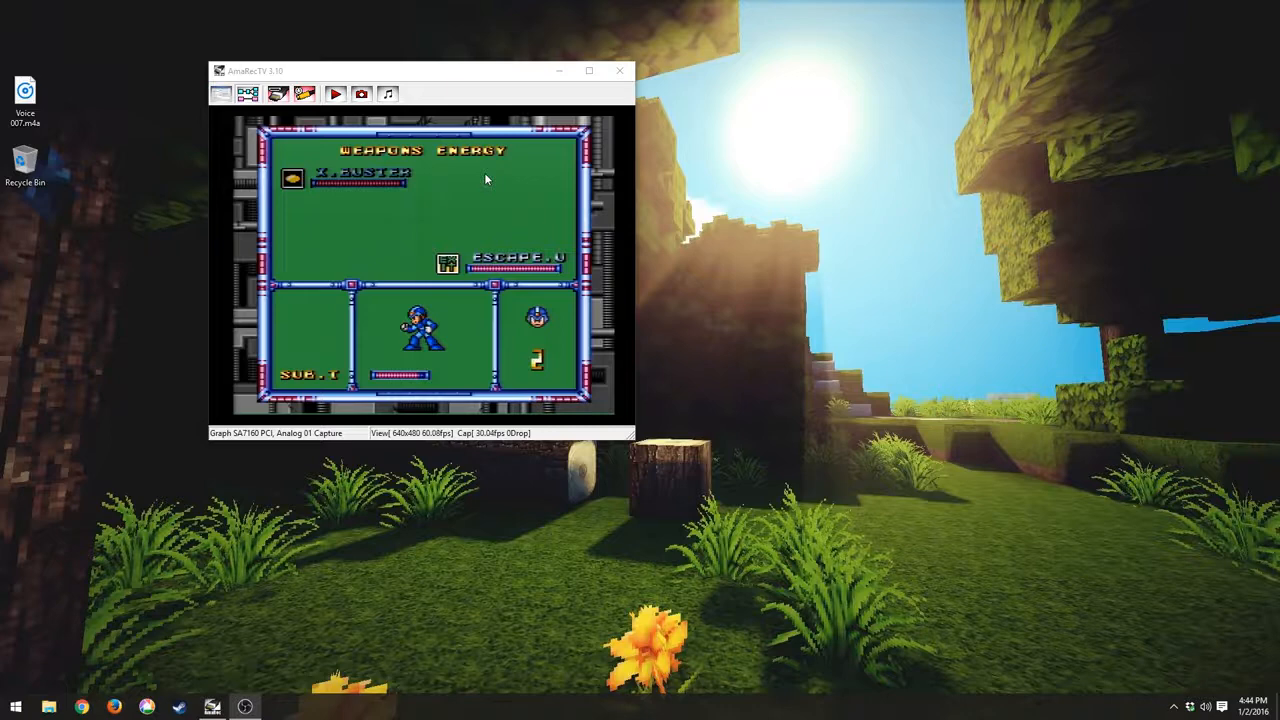
Step: Move the AmaRecTV capture window rightward toward the desktop centre, keeping the weapons screen visible
{"action": "left_click_drag", "start_coordinate": [420, 70], "coordinate": [535, 68]}
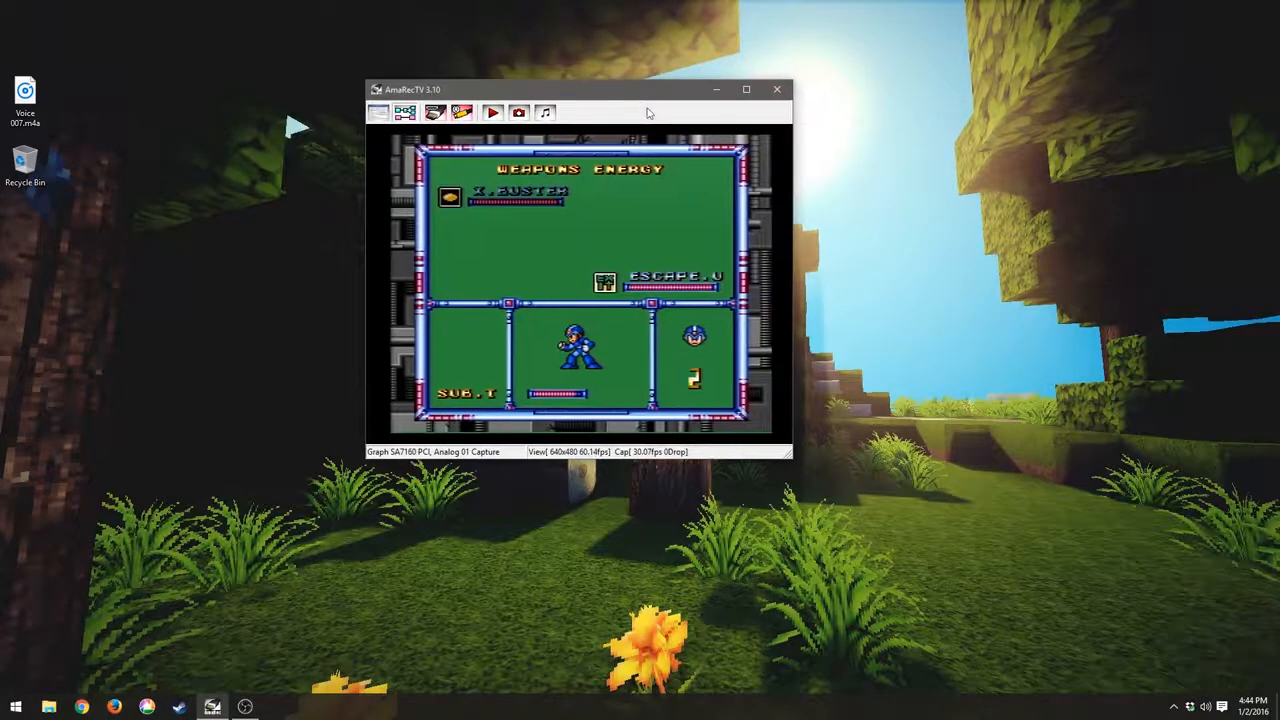
{"action": "mouse_move", "coordinate": [790, 275]}
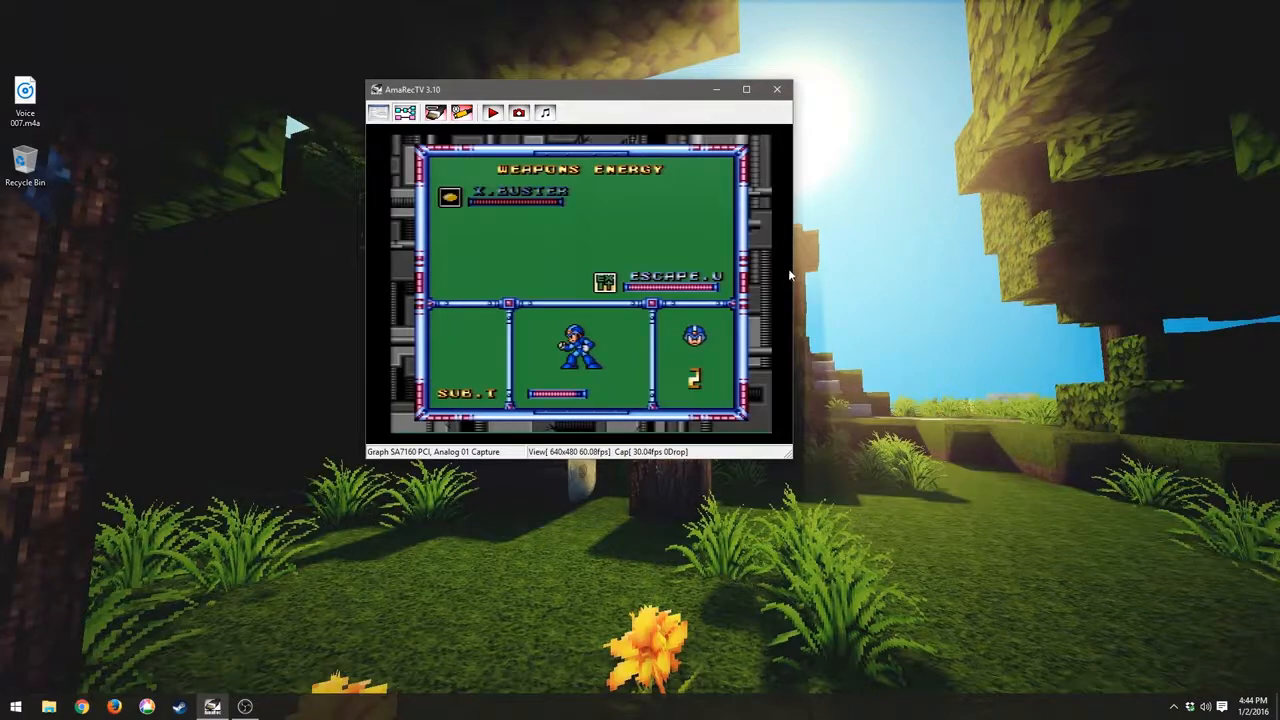